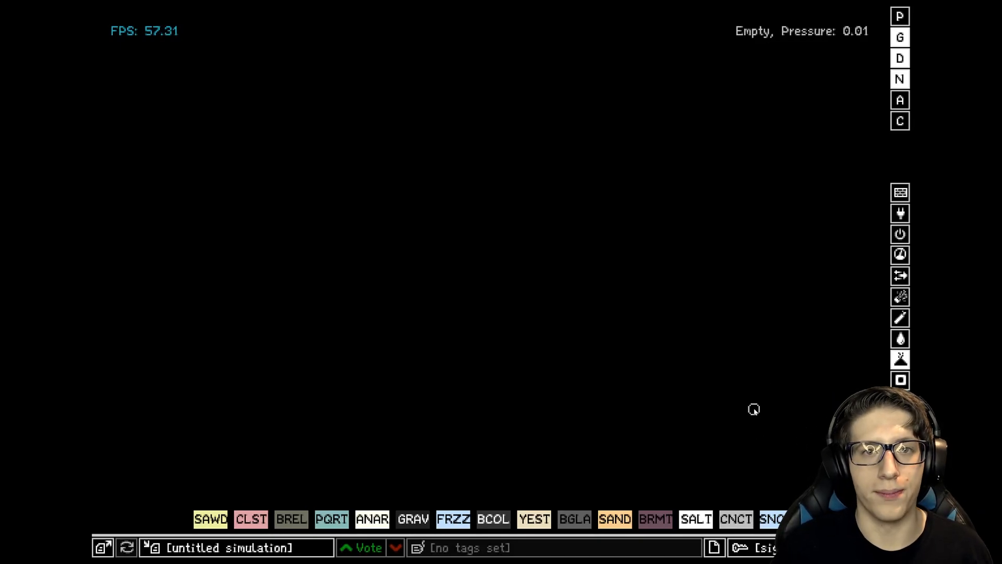
mouse_move(821, 369)
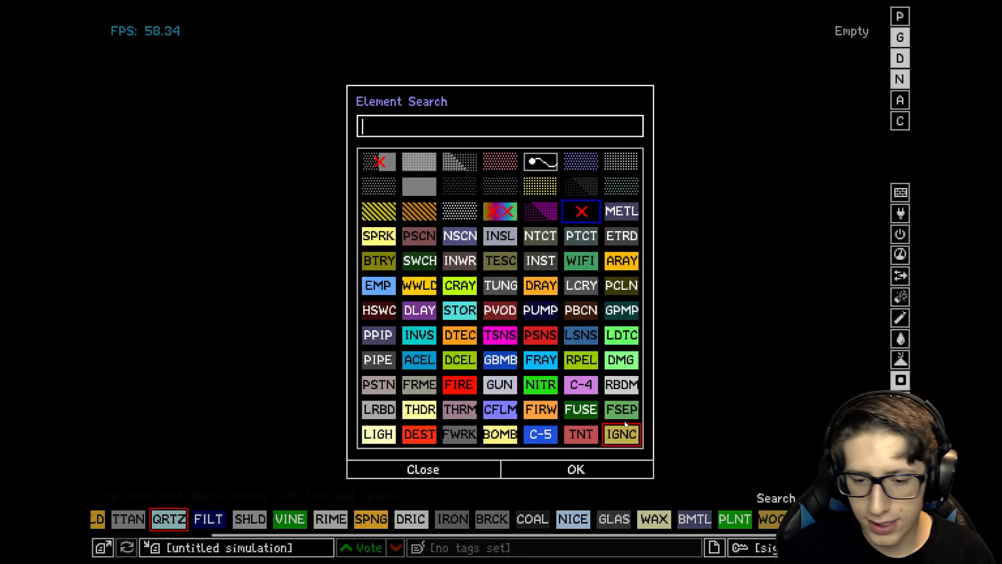
Search 'glas' and select GLAS as the drawing material.
text(glas)
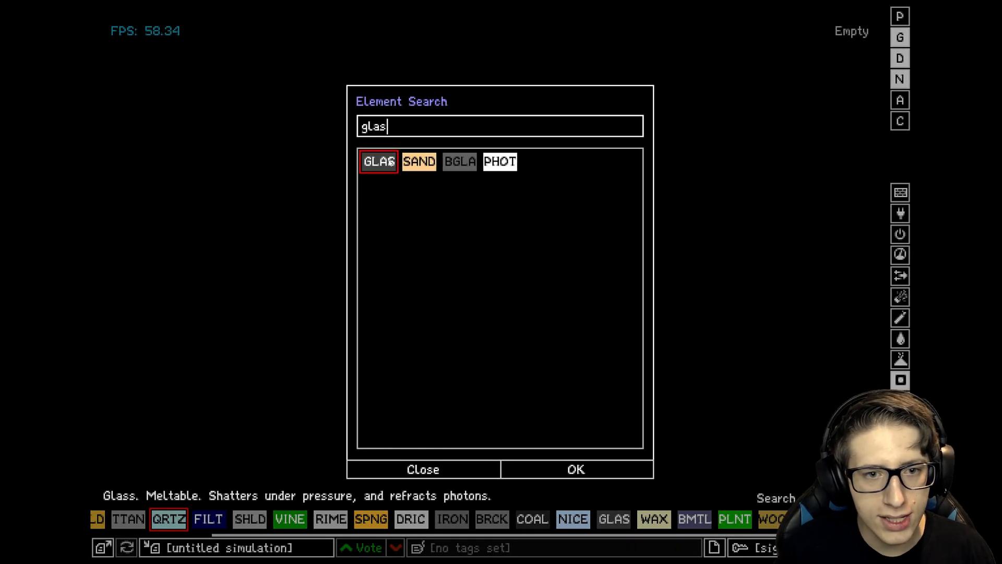
click(576, 469)
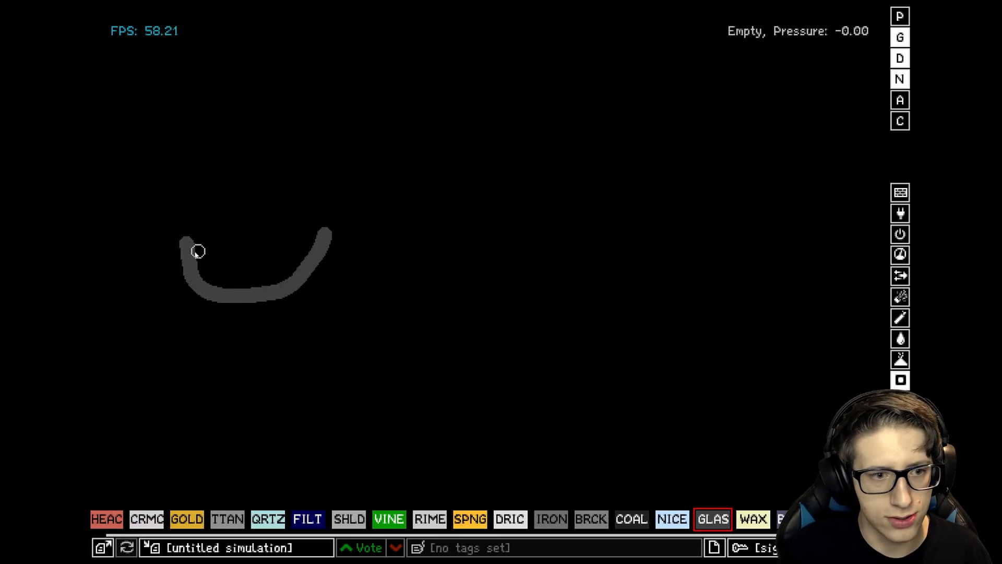
Draw the curved glass flask bottom, then search 'aus' and pick an element.
drag(197, 250, 337, 203)
text(c)
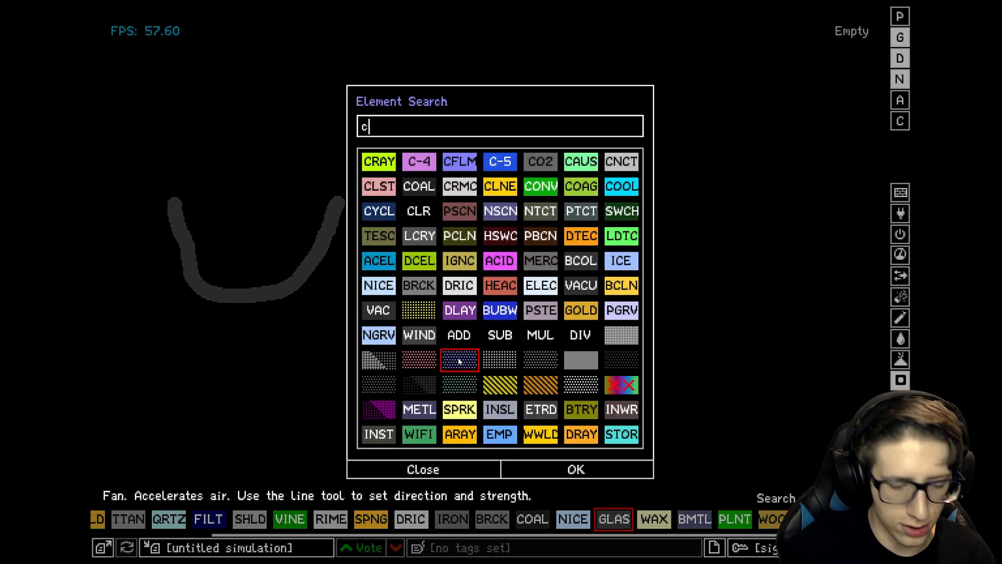
text(aus)
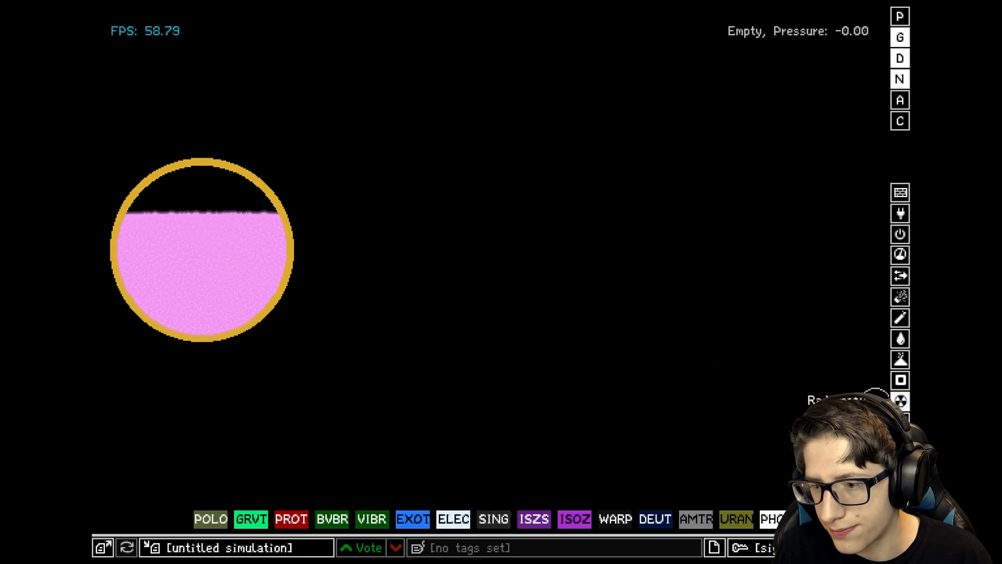
click(203, 182)
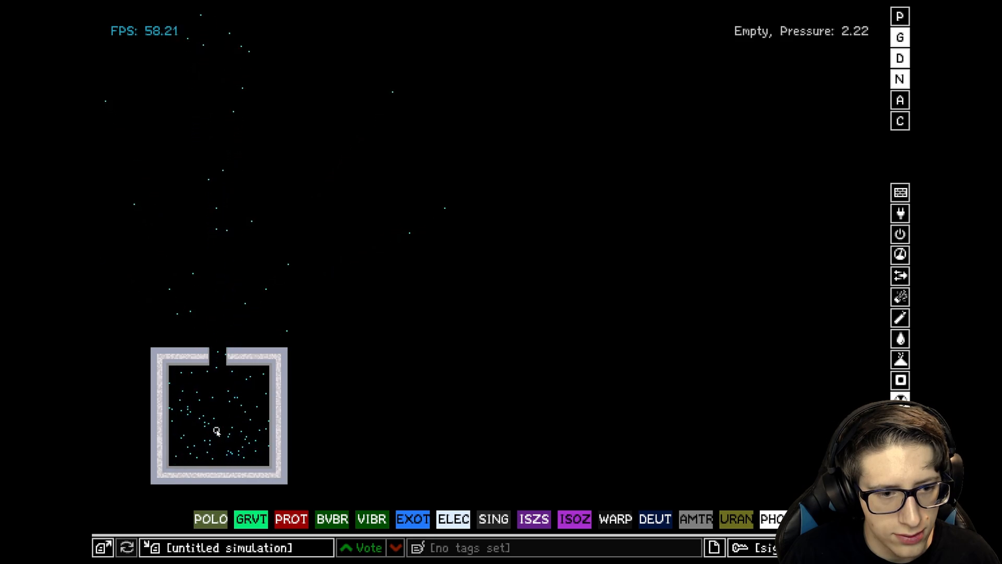
Choose elements from the menu for the POLO reactor vessel and upper chamber.
click(219, 431)
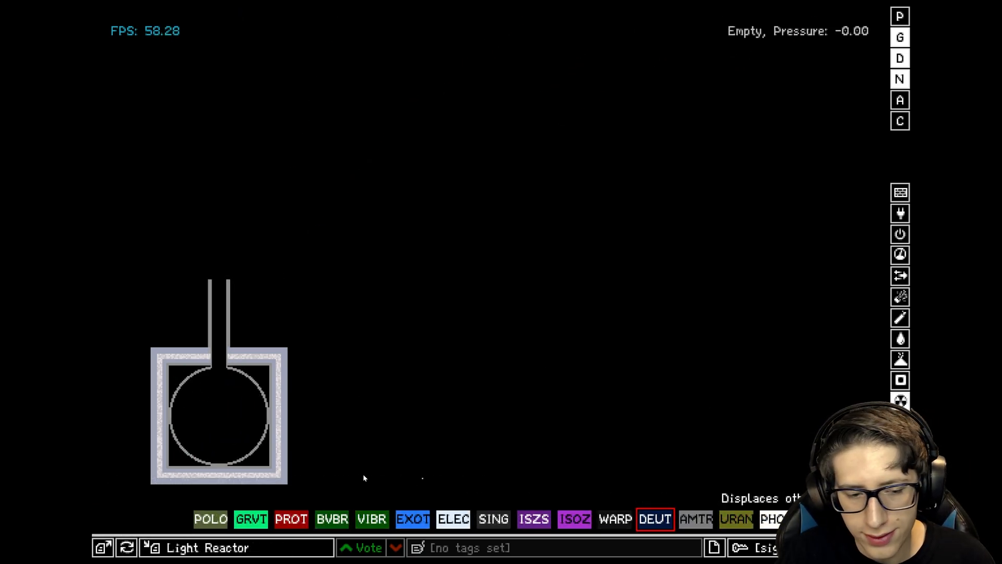
click(219, 406)
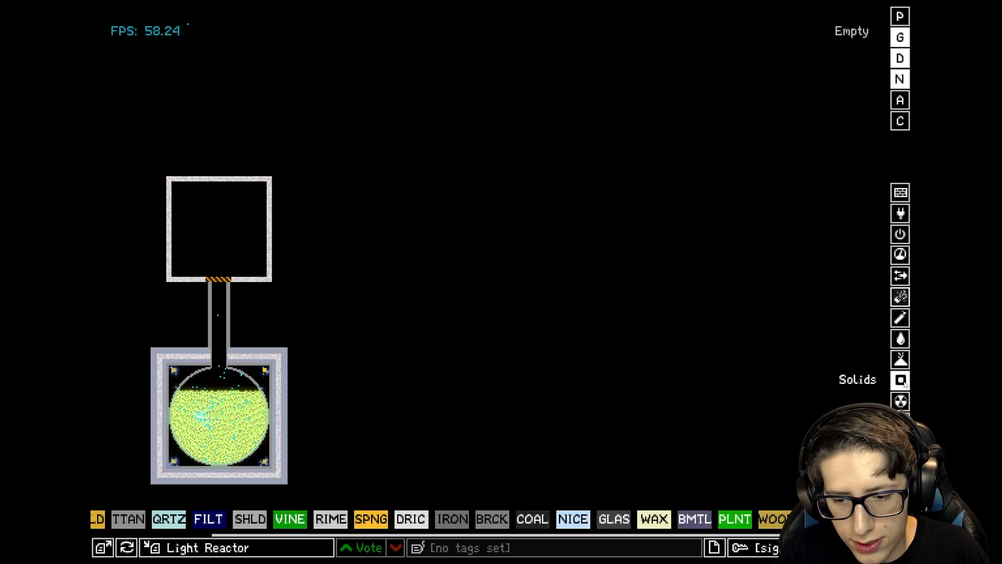
Pick GOLD from Solids for the upper box walls, then search 'a' and pick a result.
click(900, 400)
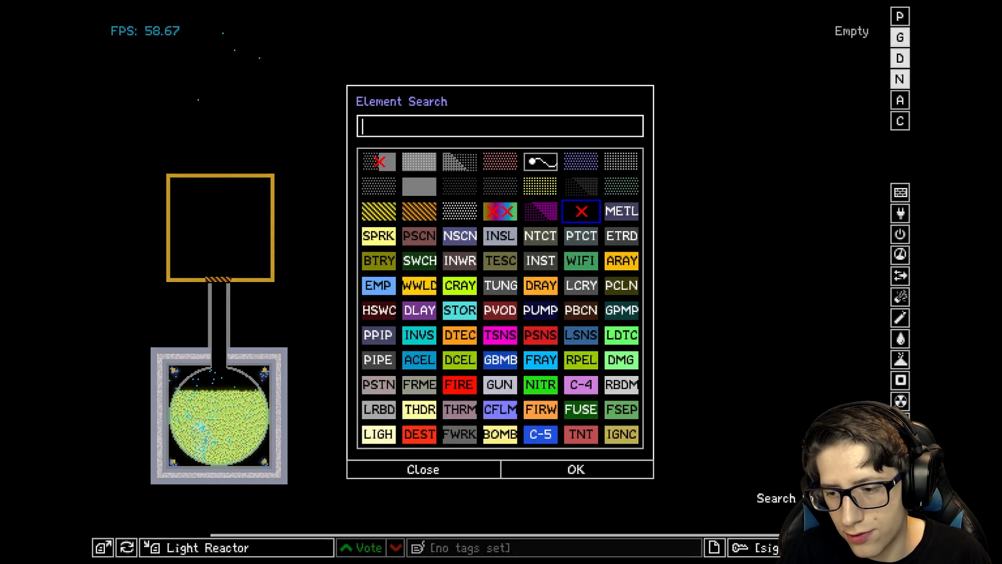
text(a)
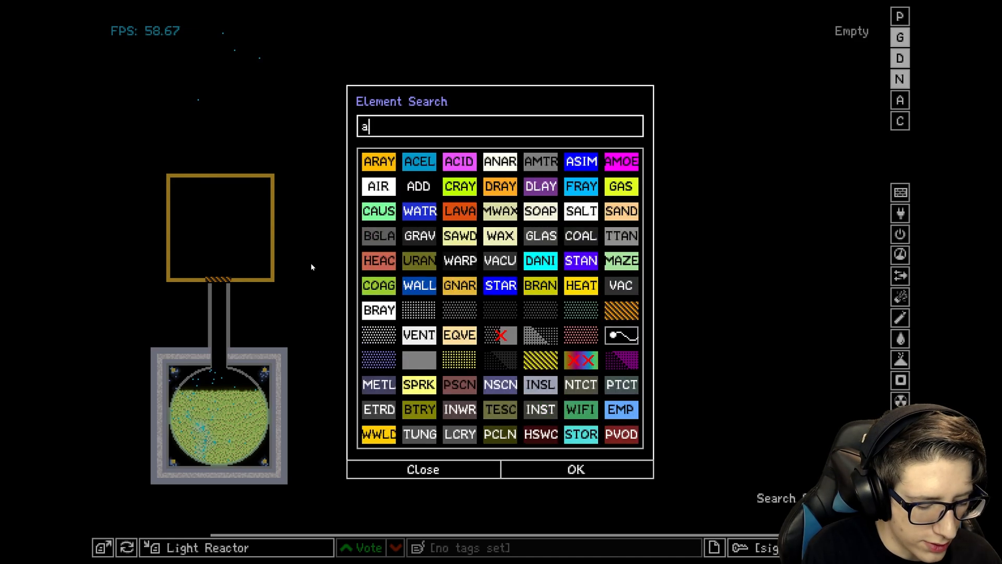
click(421, 469)
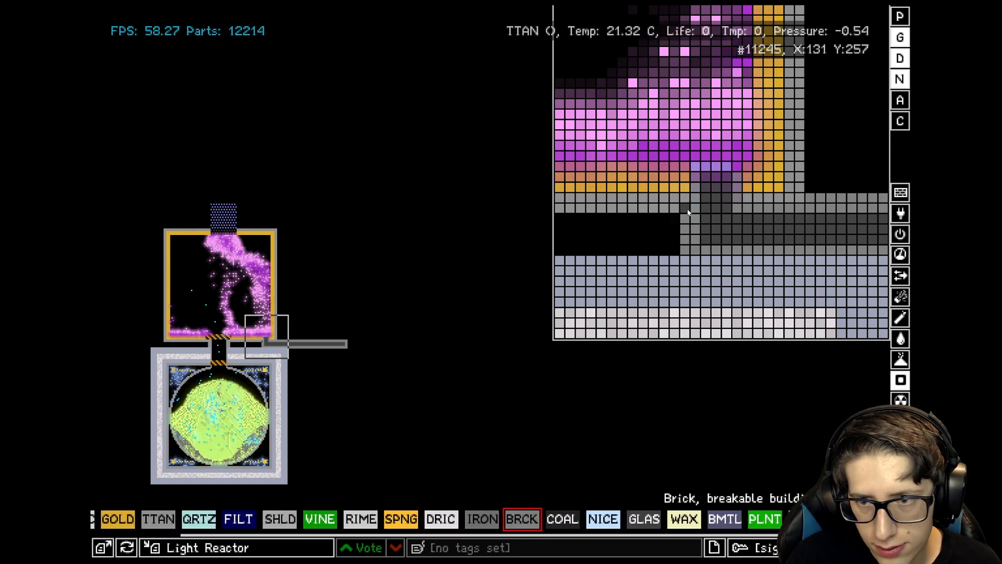
mouse_move(727, 181)
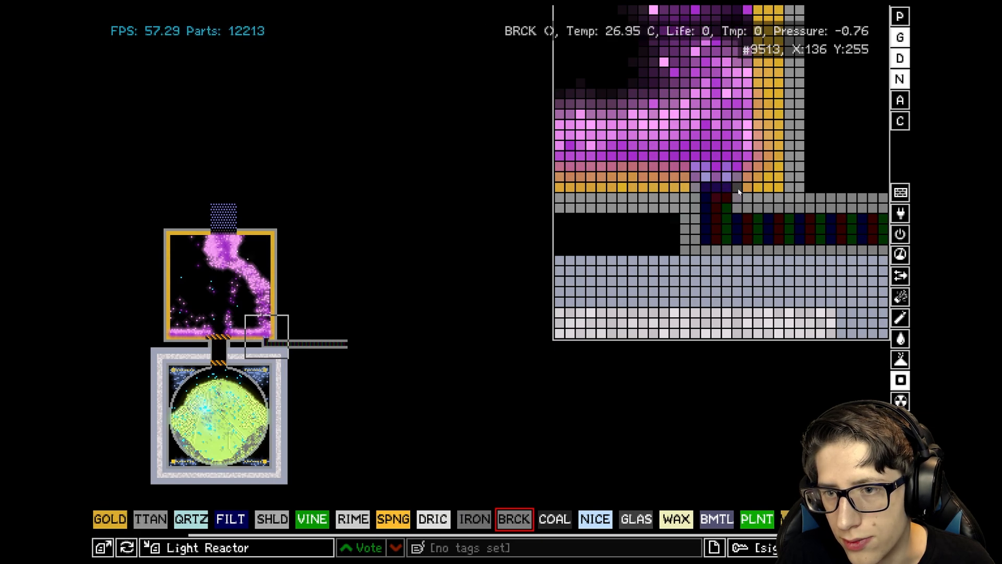
mouse_move(712, 180)
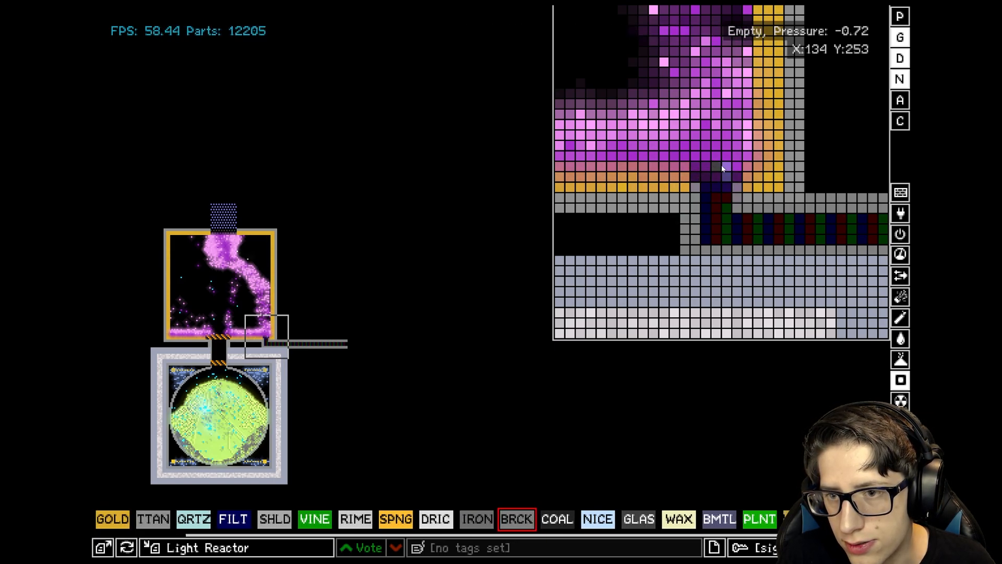
mouse_move(698, 177)
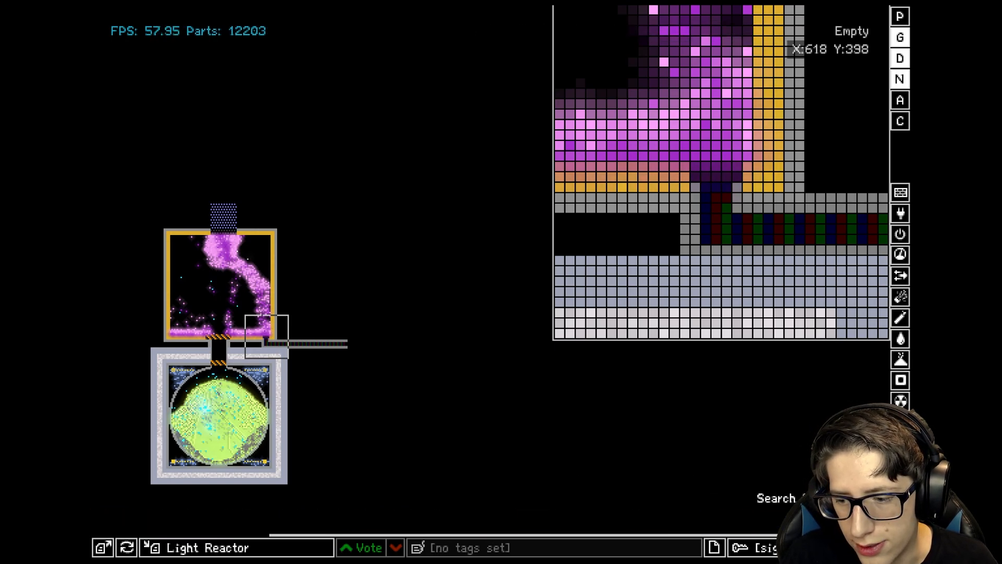
Search 'stor' for extra parts for the outlet pipe.
text(stor)
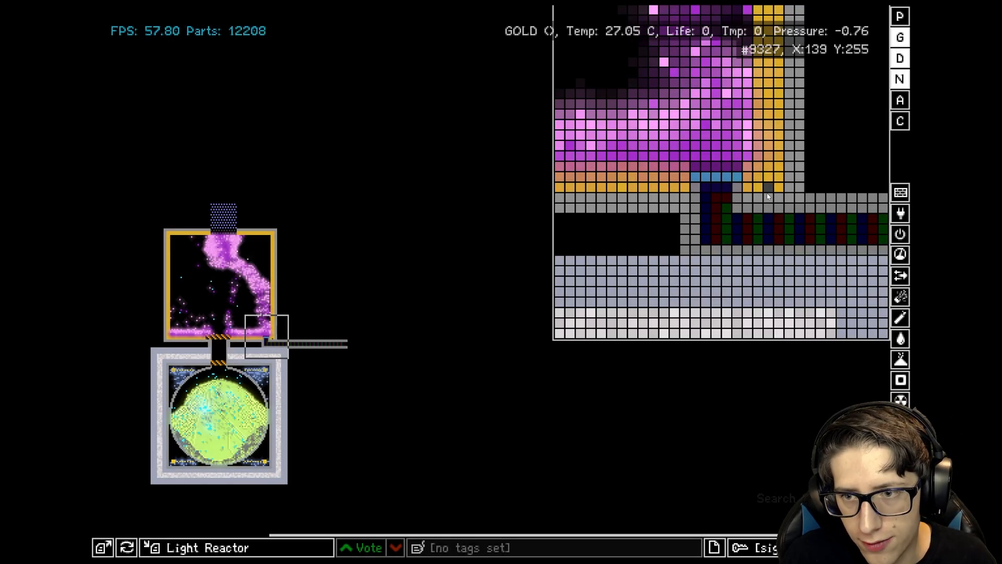
mouse_move(681, 154)
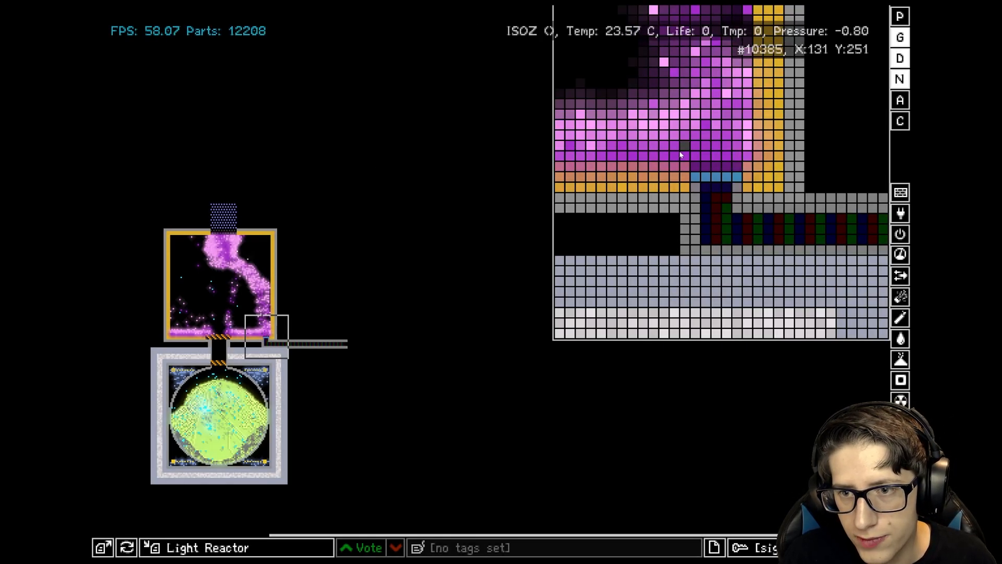
mouse_move(723, 181)
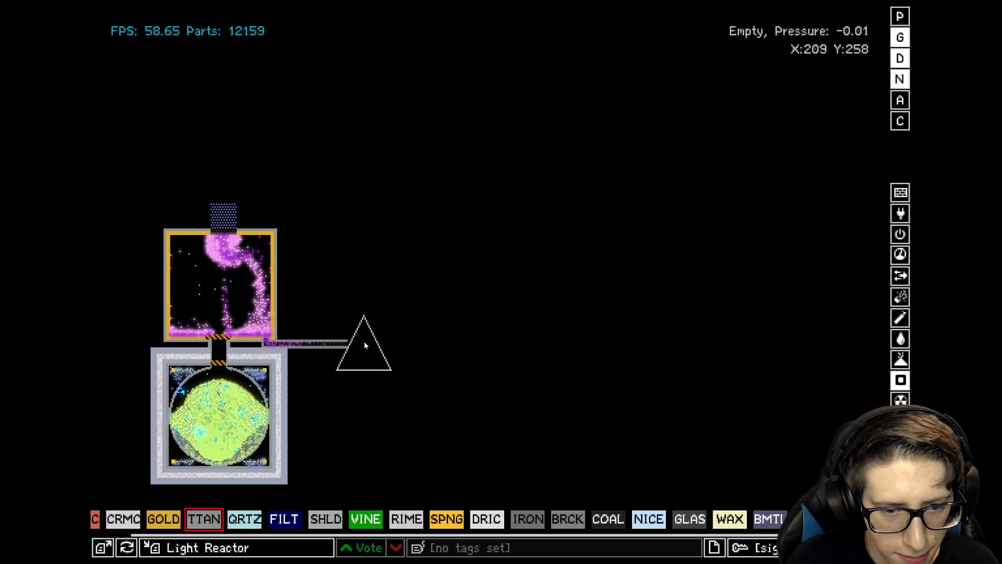
mouse_move(386, 345)
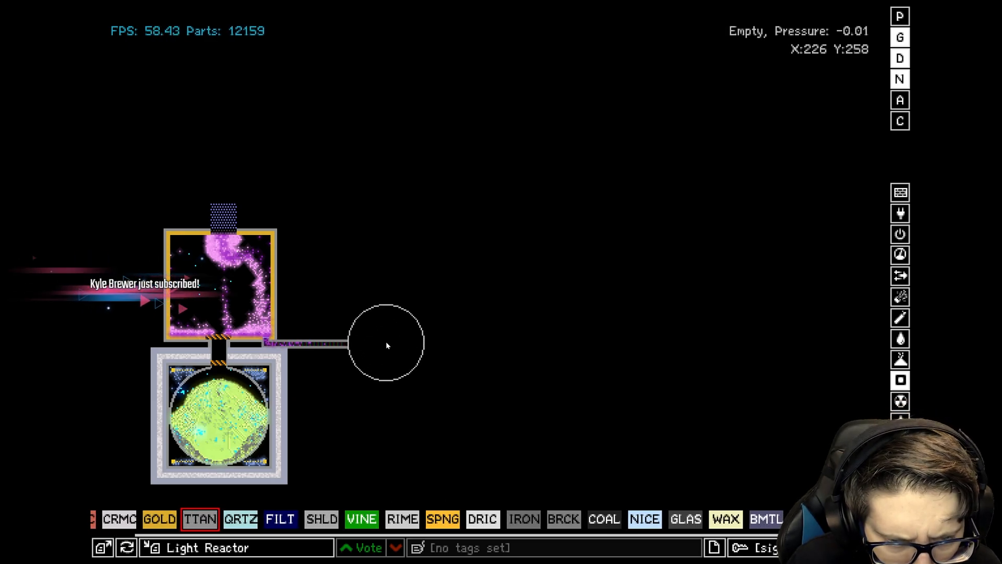
mouse_move(393, 345)
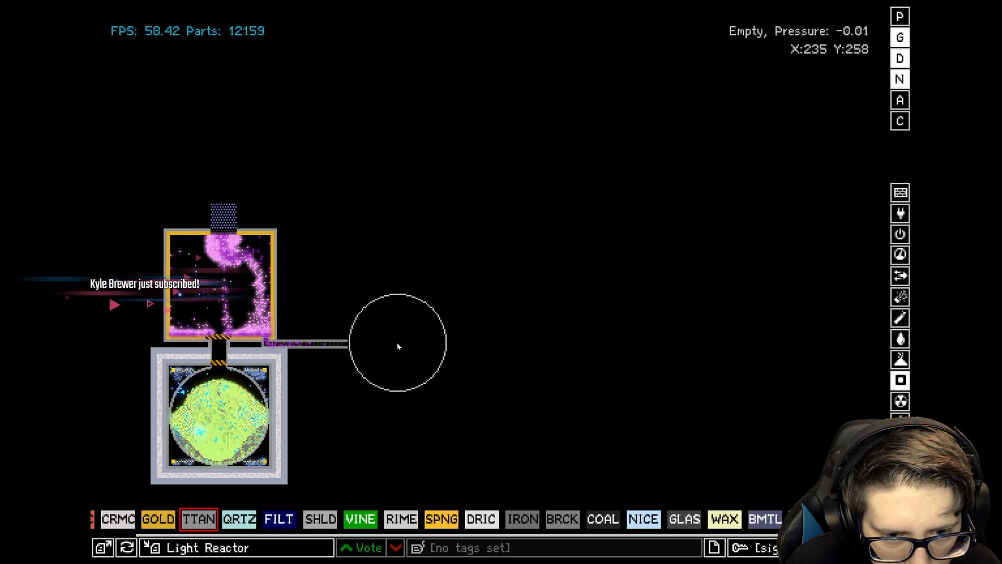
Place the round TTAN collector at the end of the side pipe.
click(397, 344)
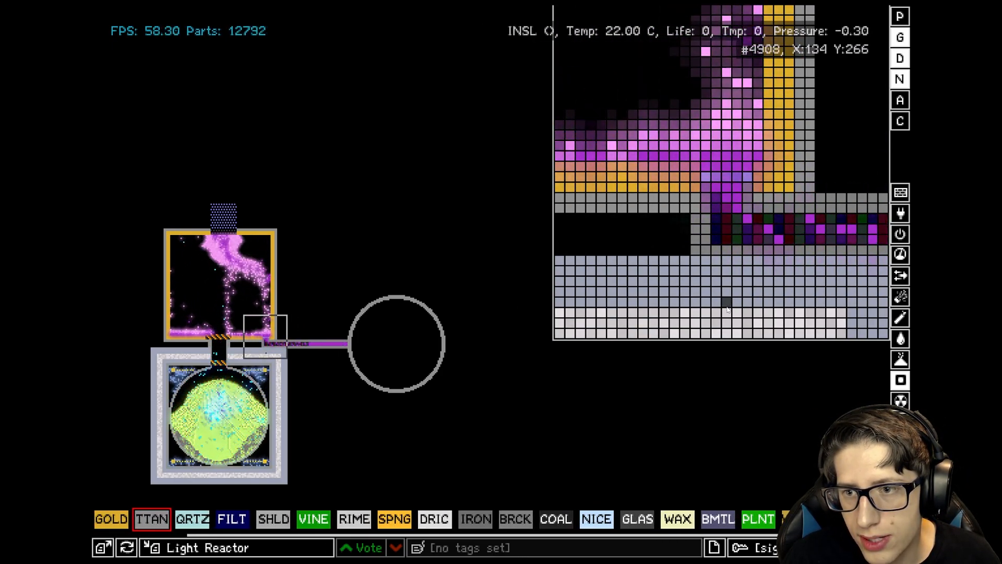
mouse_move(699, 304)
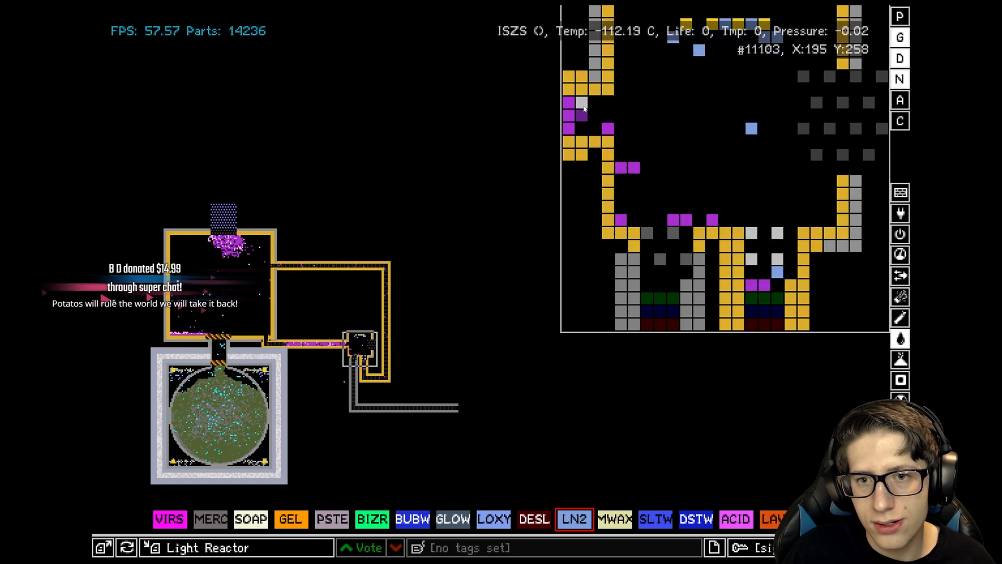
mouse_move(800, 140)
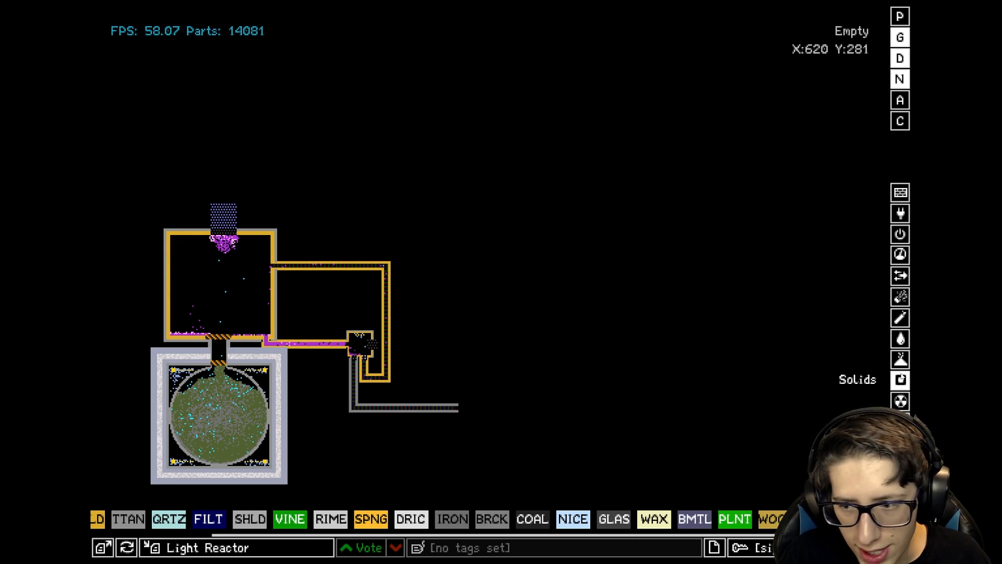
Select the eraser and delete the purple ISZS slab beside the reactor.
click(899, 359)
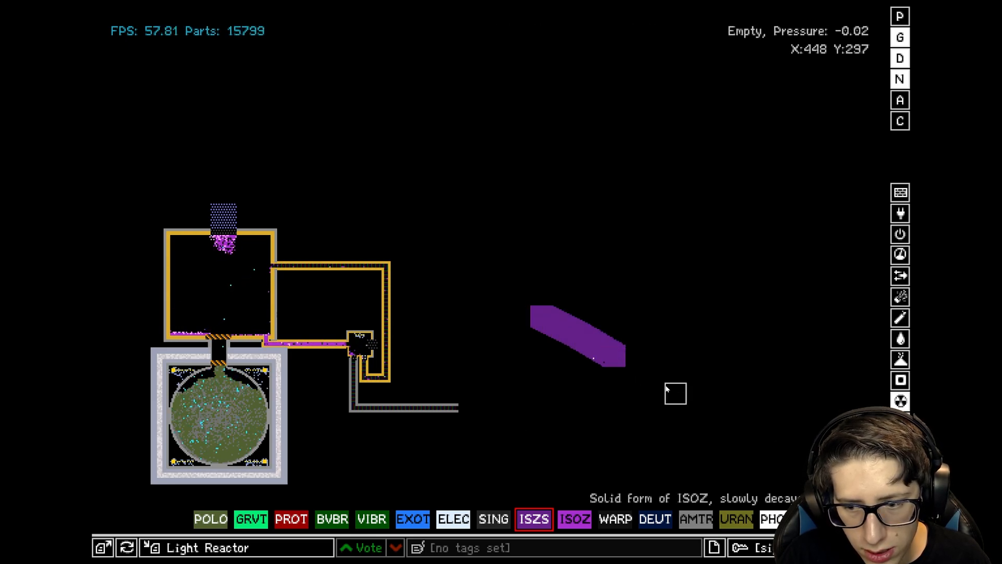
mouse_move(612, 351)
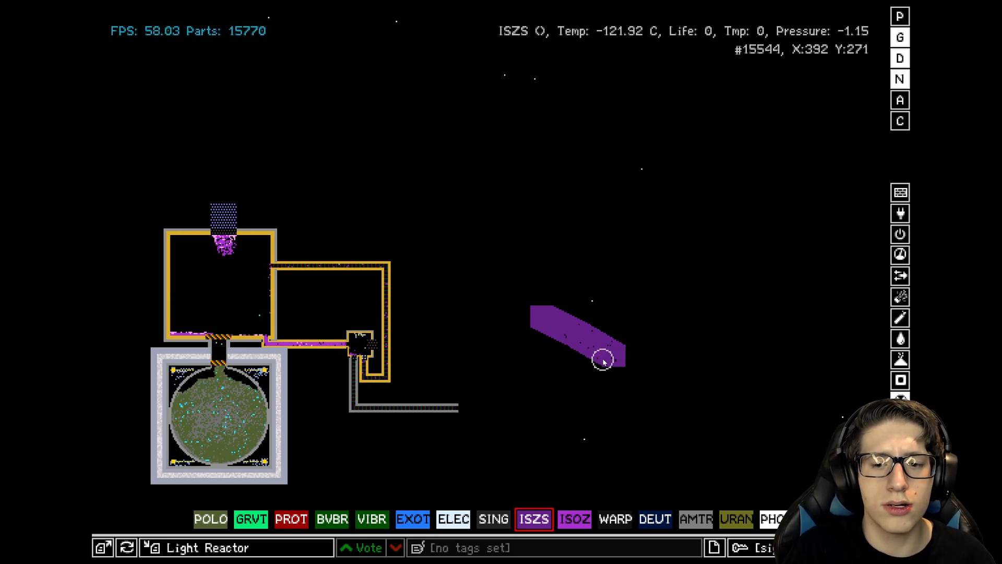
click(579, 338)
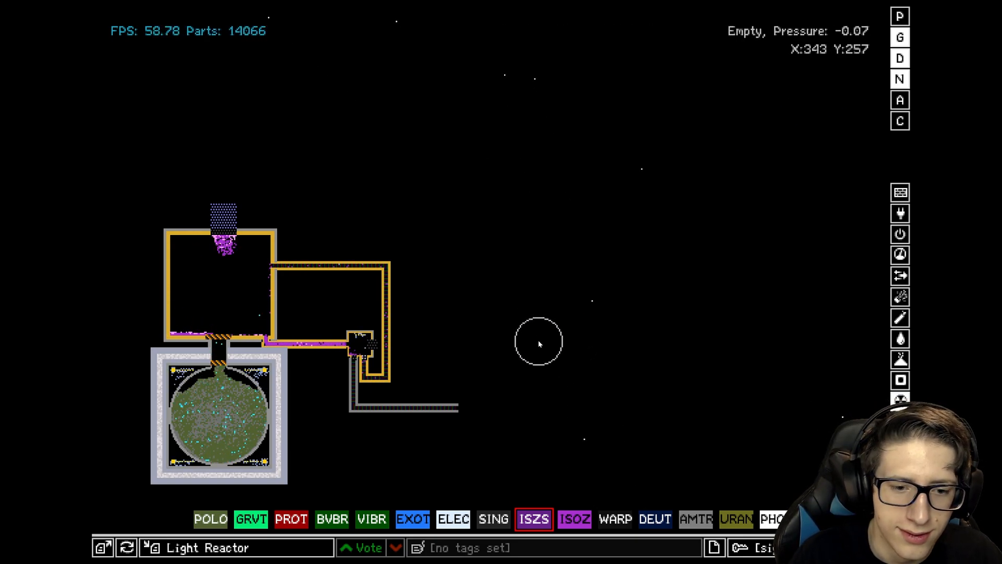
mouse_move(530, 318)
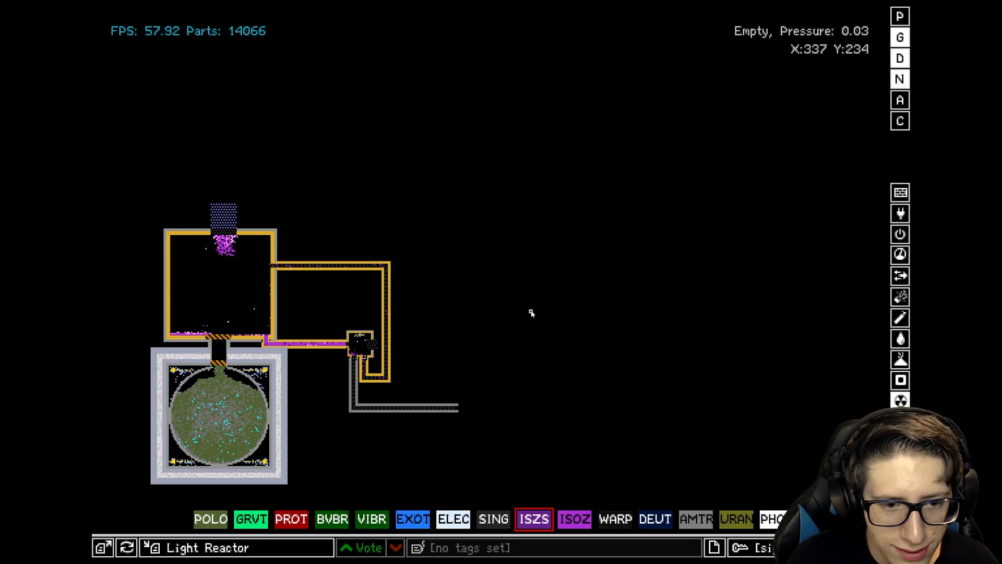
mouse_move(511, 291)
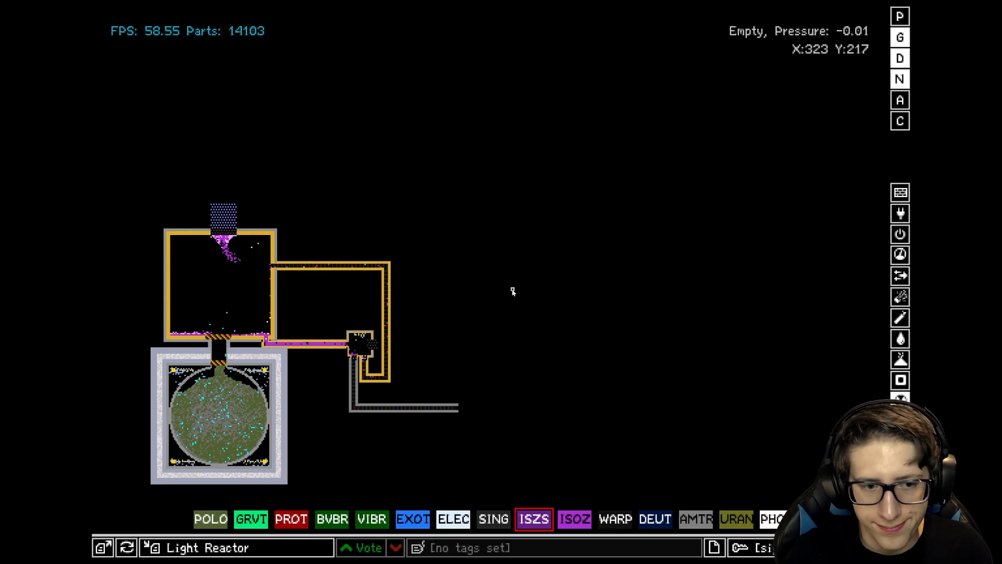
mouse_move(478, 399)
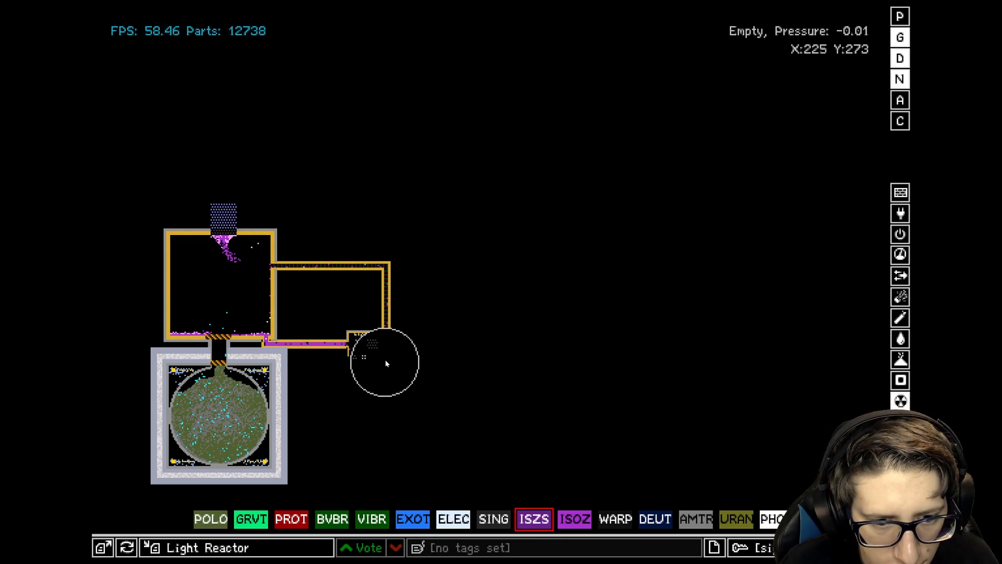
mouse_move(379, 337)
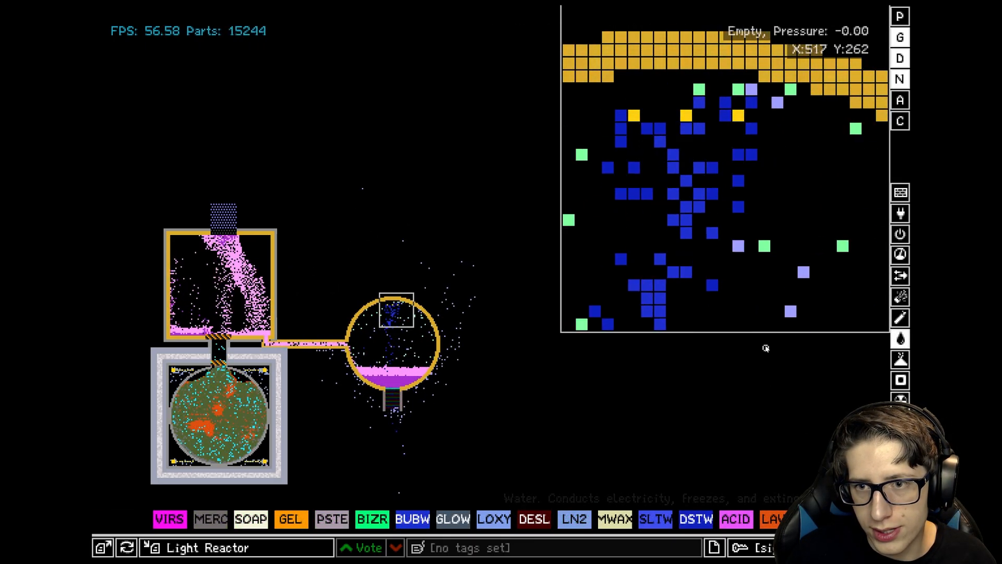
mouse_move(539, 296)
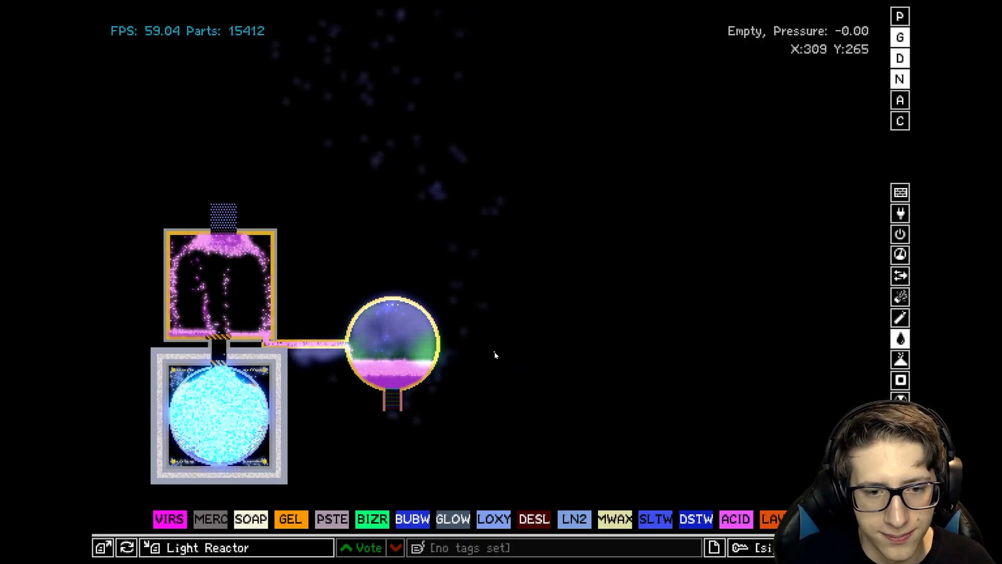
mouse_move(489, 363)
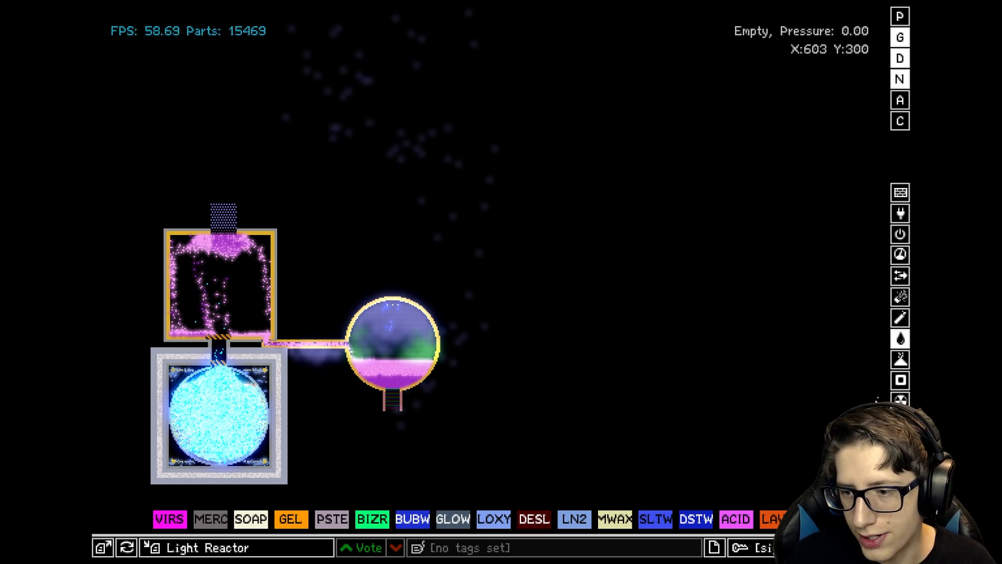
mouse_move(501, 298)
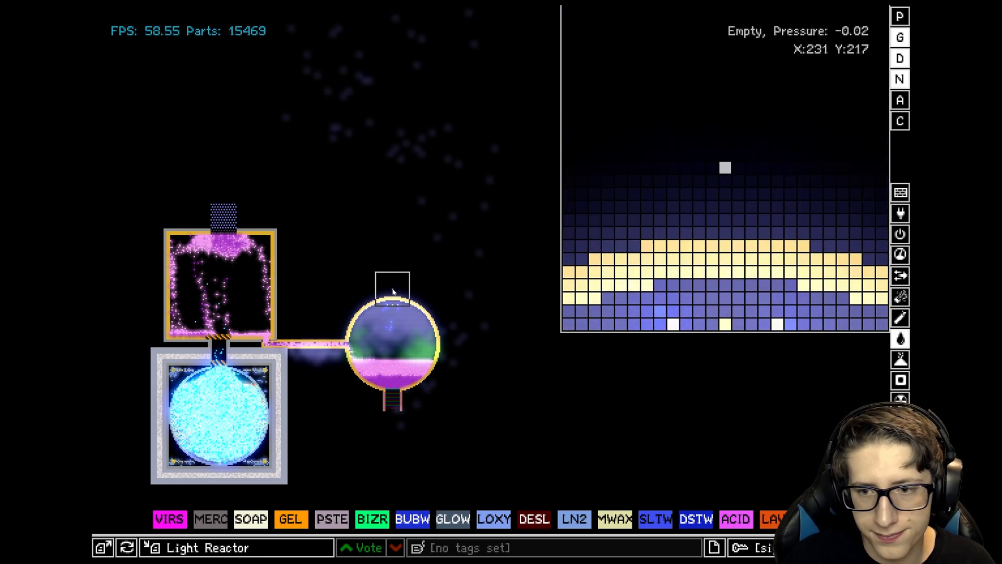
Zoom onto the flask top, search 'Ln' and pick CLNE for the emitter row.
click(775, 498)
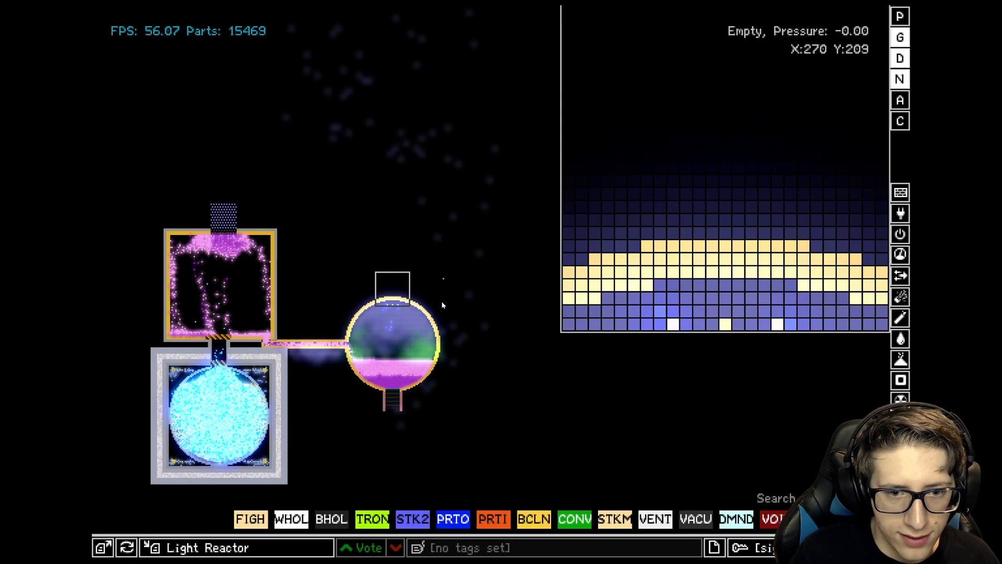
mouse_move(672, 206)
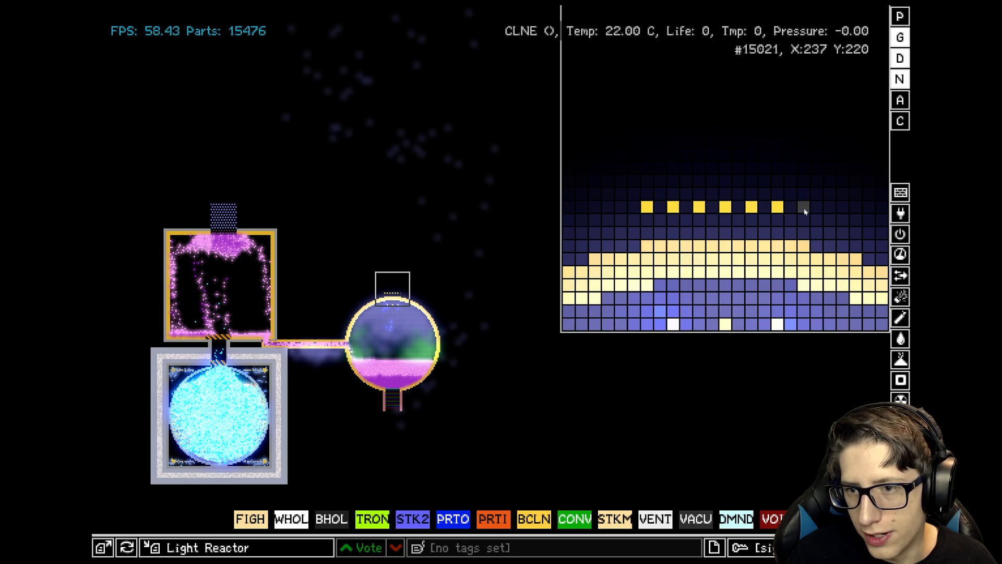
scroll(right, 3)
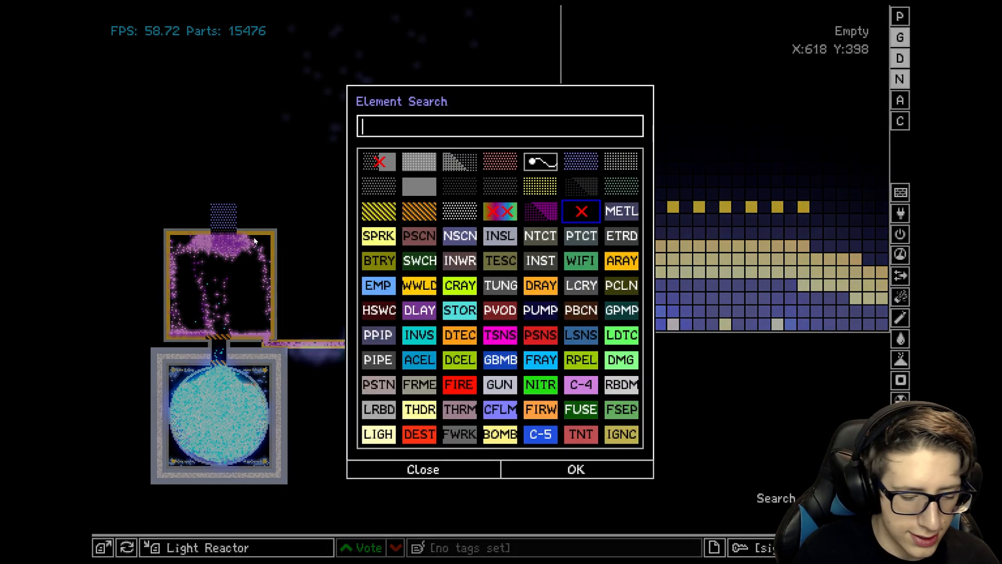
text(Ln)
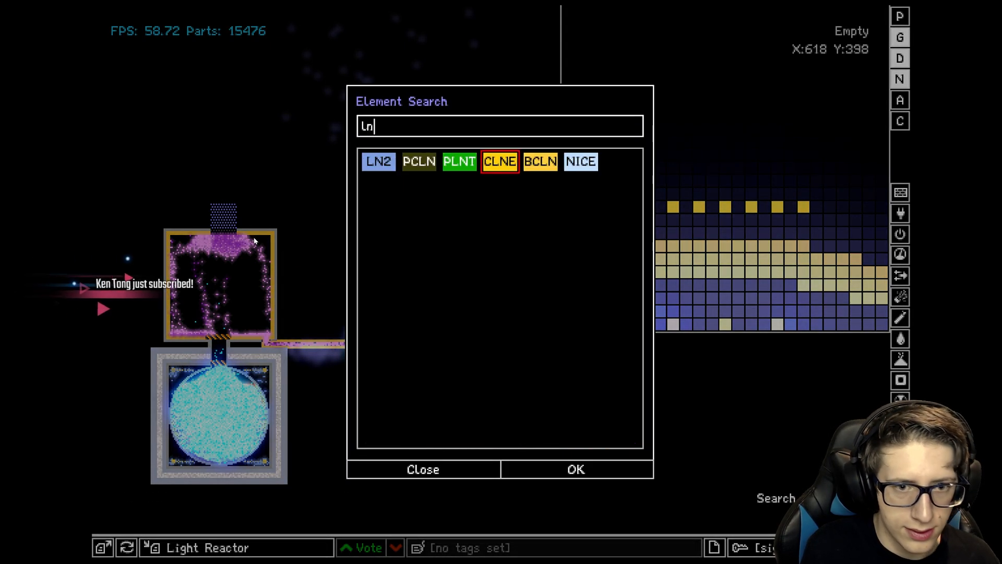
click(422, 469)
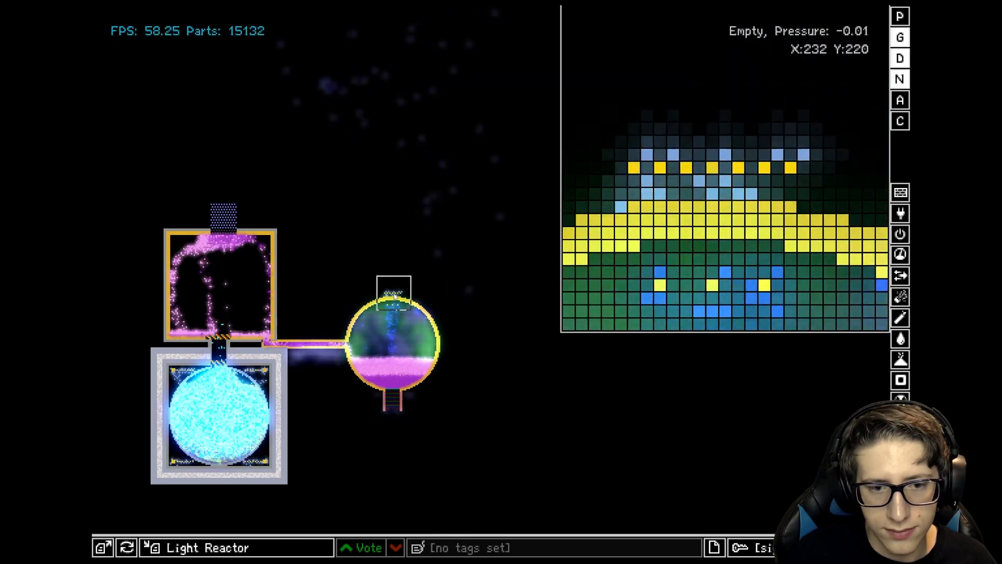
mouse_move(727, 223)
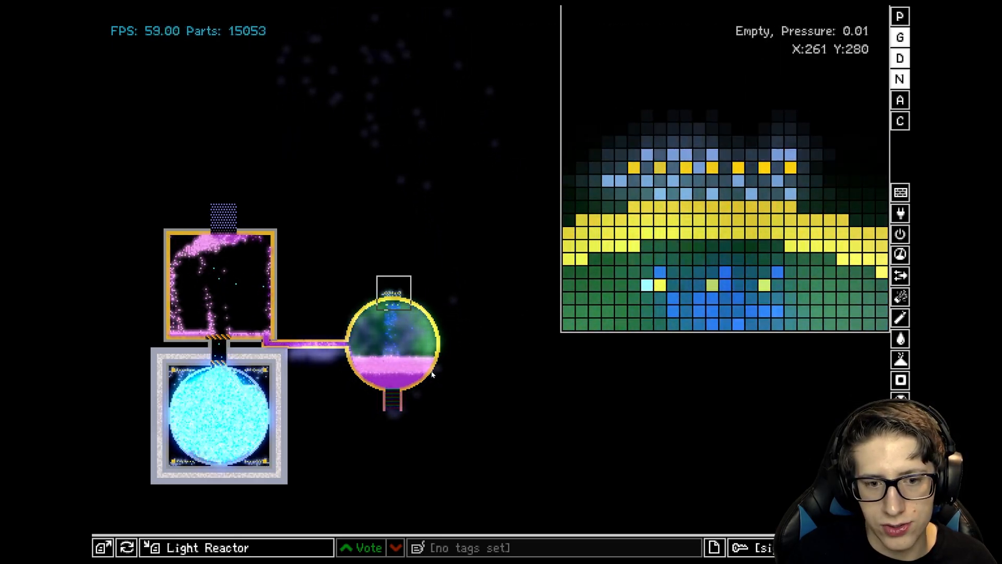
mouse_move(382, 268)
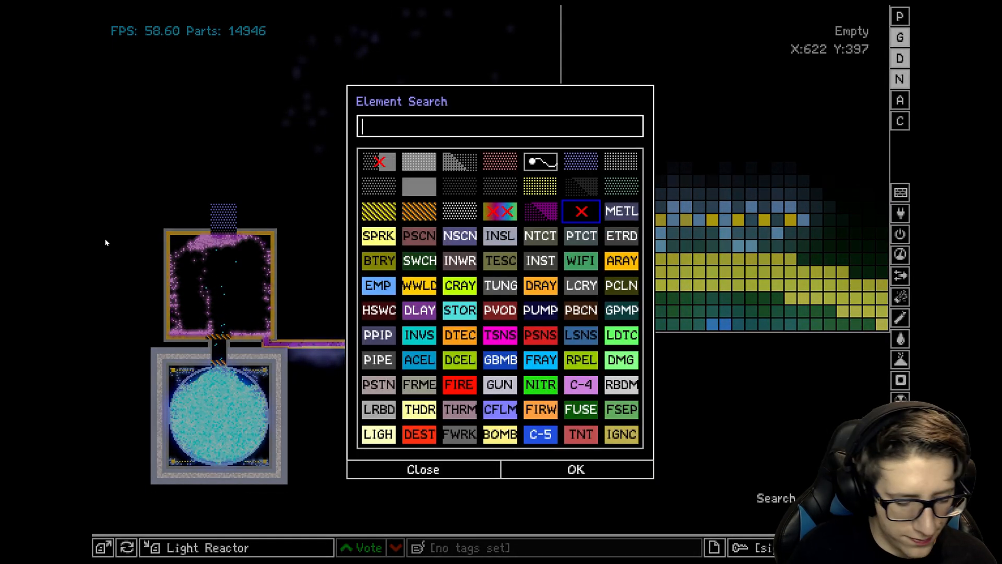
click(422, 469)
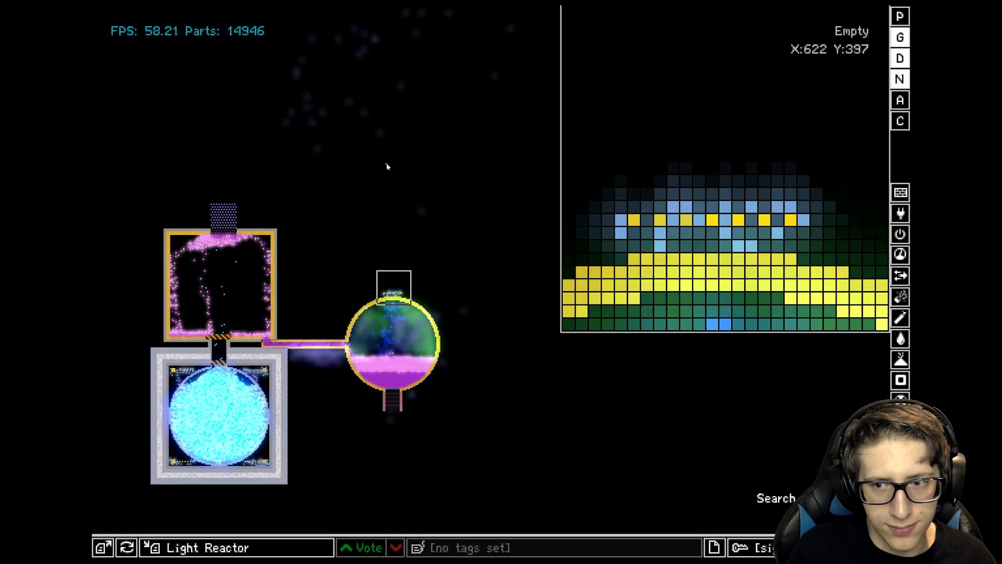
mouse_move(637, 237)
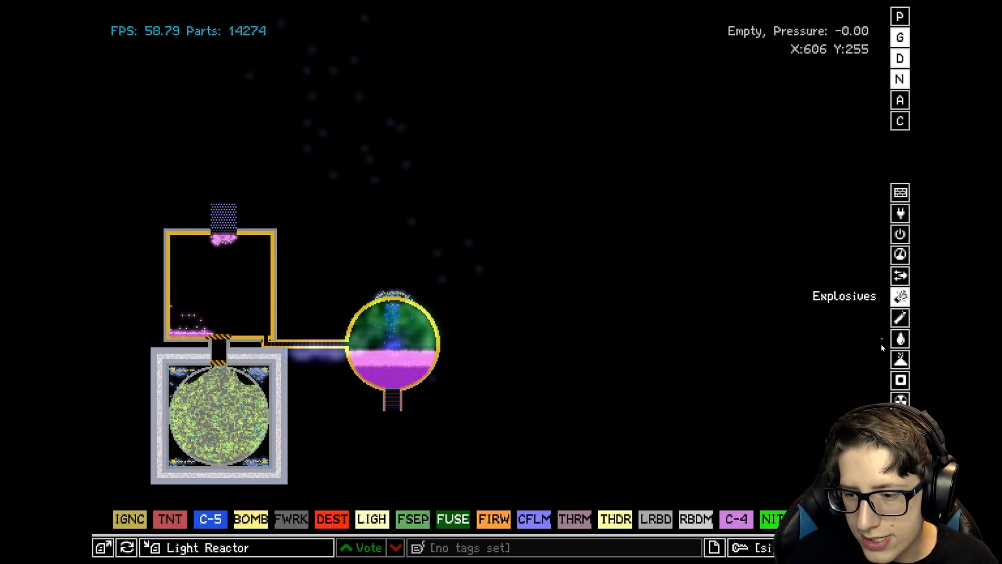
mouse_move(597, 385)
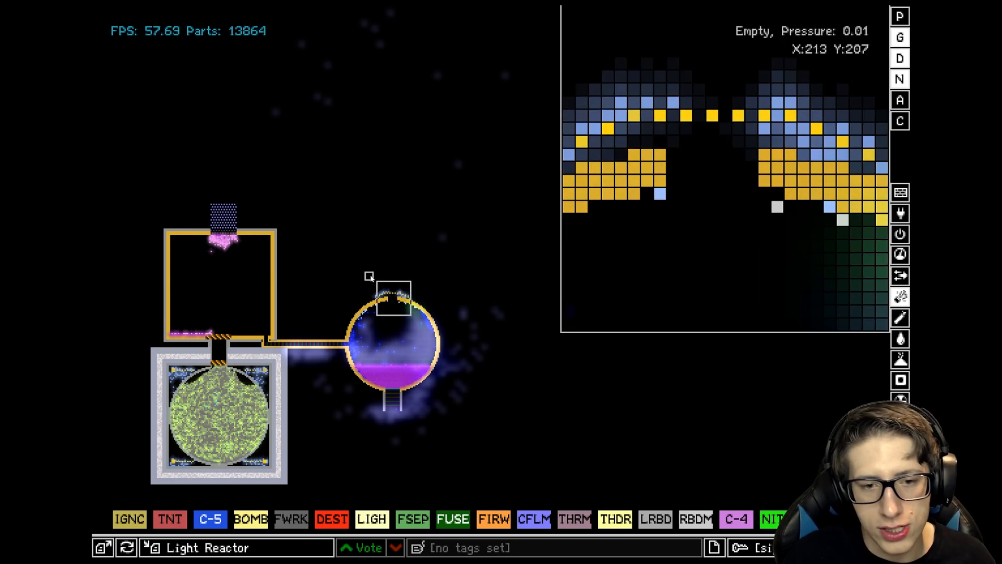
mouse_move(576, 113)
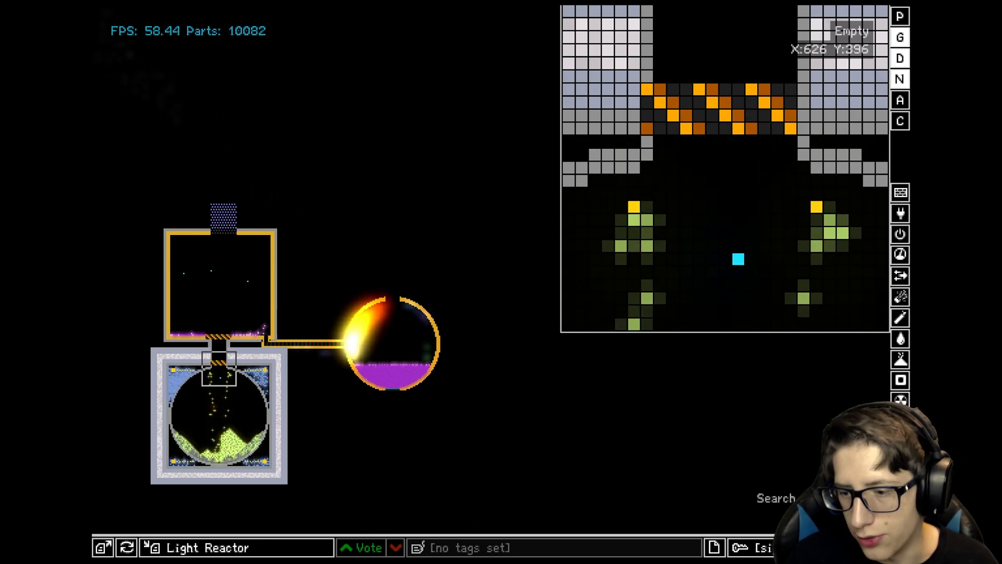
Search 'clon' for CLNE, then select POLO from the Radioactive category.
text(clon)
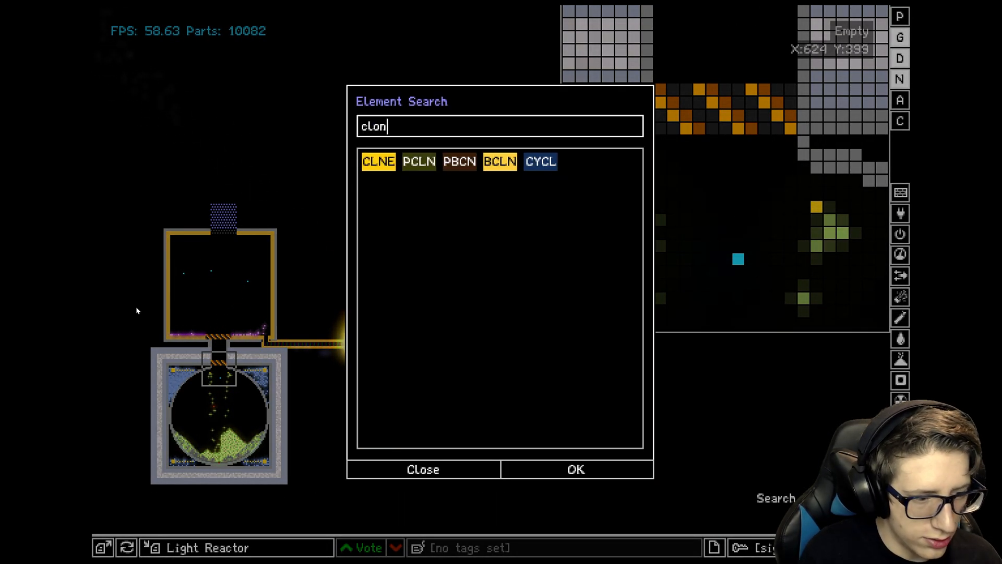
click(423, 469)
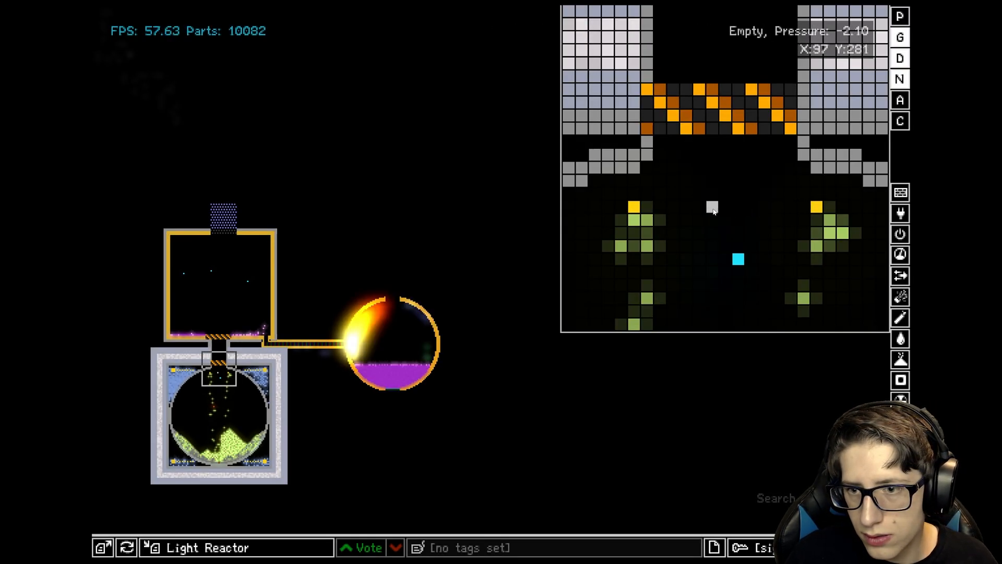
click(900, 399)
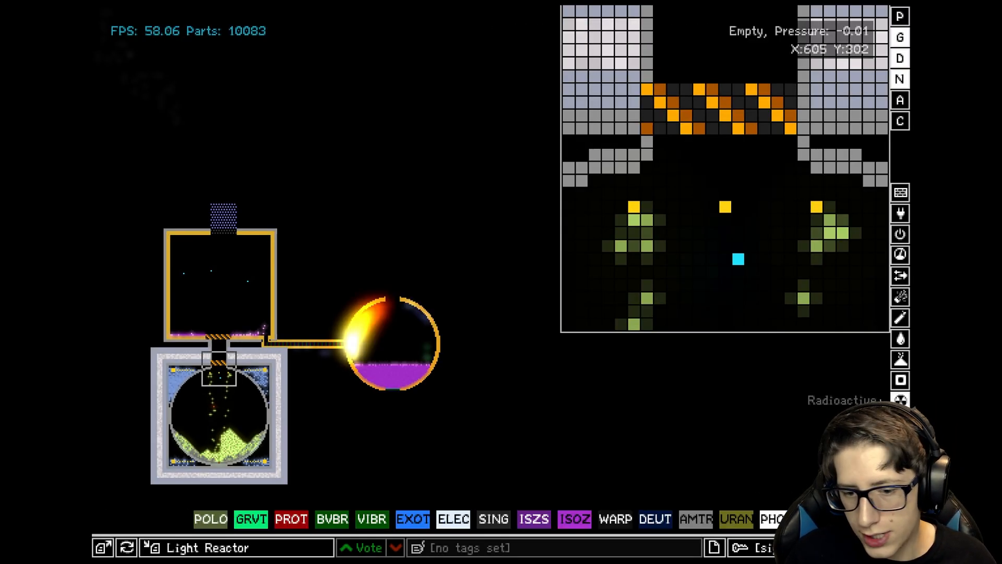
click(614, 519)
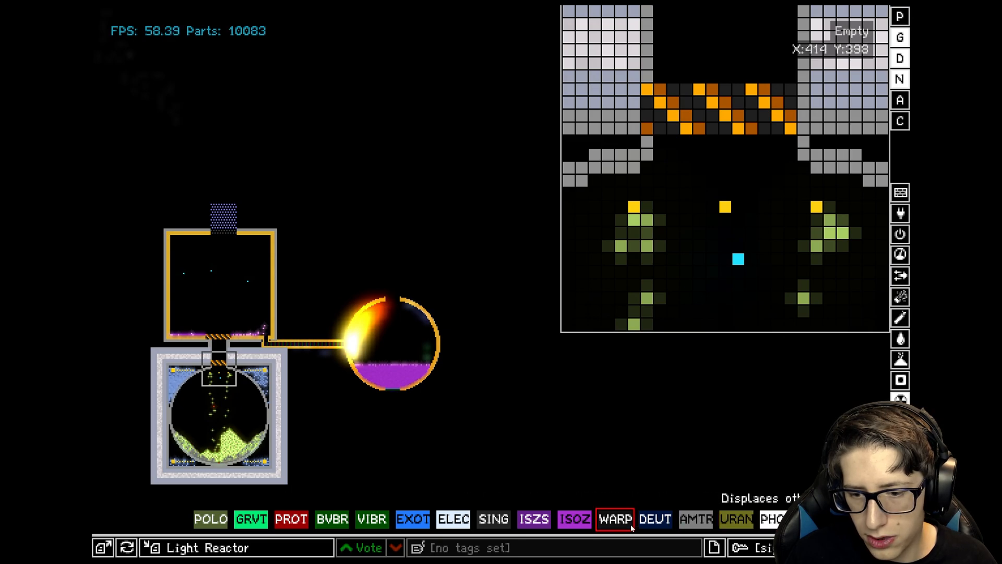
click(210, 518)
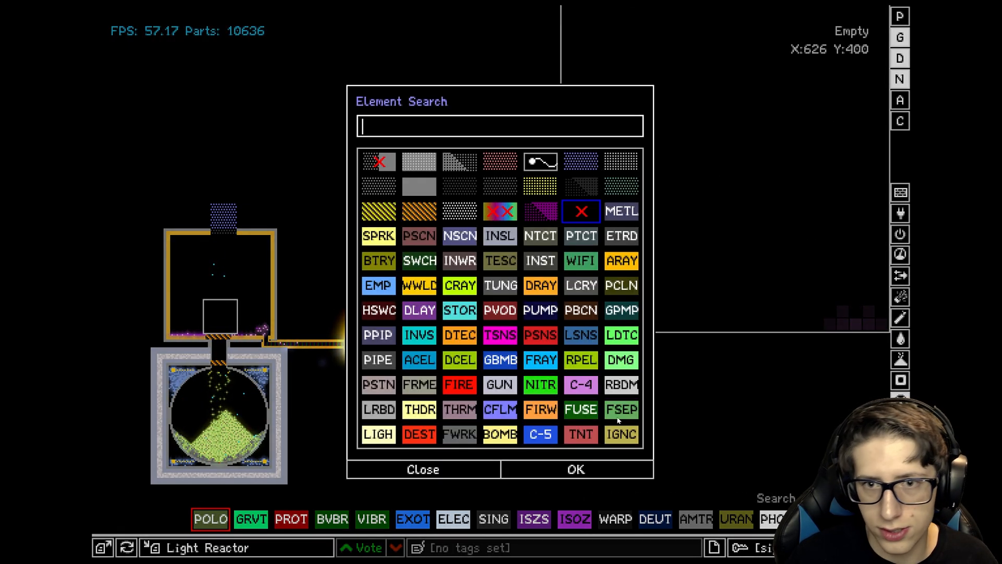
Search 'clon', then switch to the radioactive elements category.
text(clon)
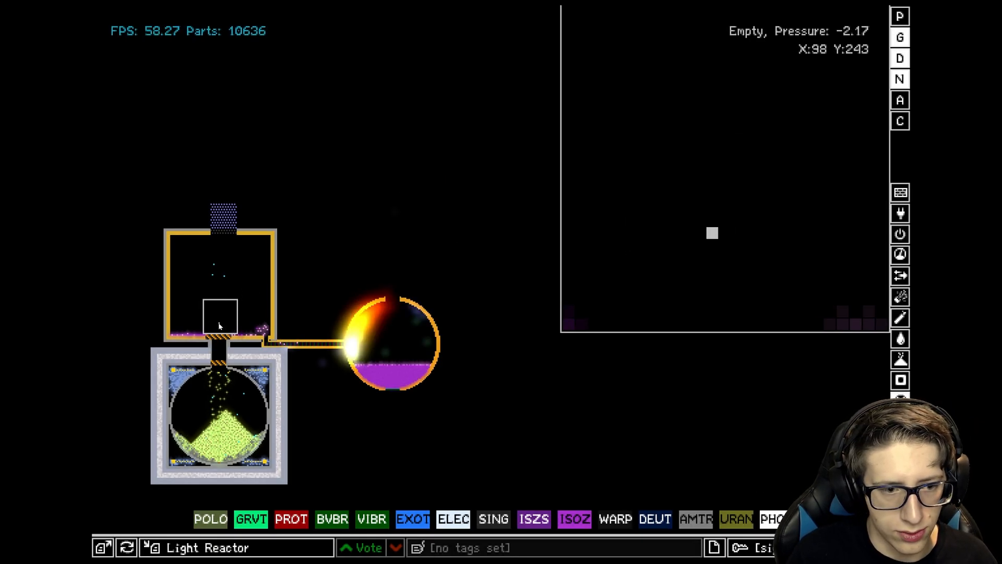
mouse_move(857, 390)
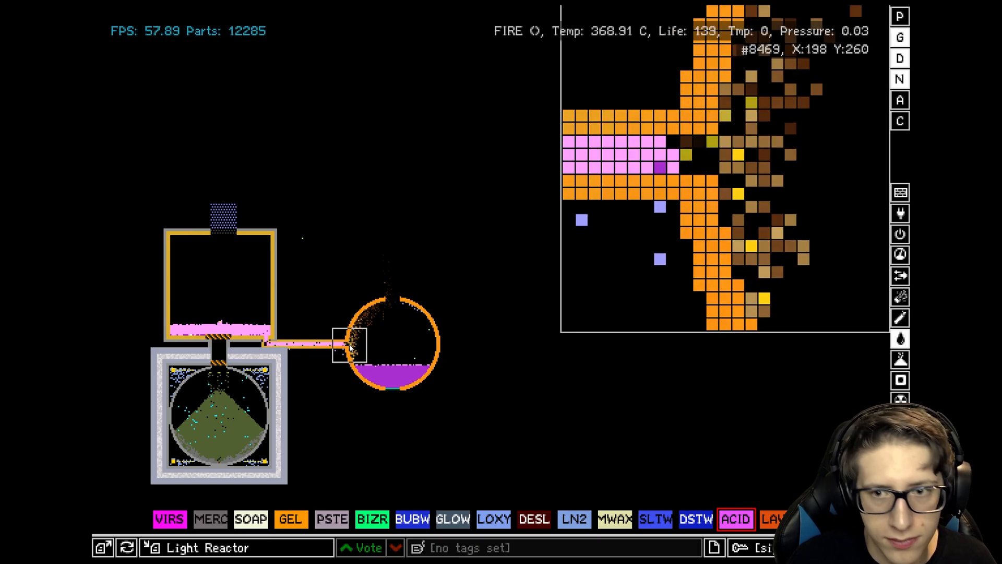
mouse_move(697, 168)
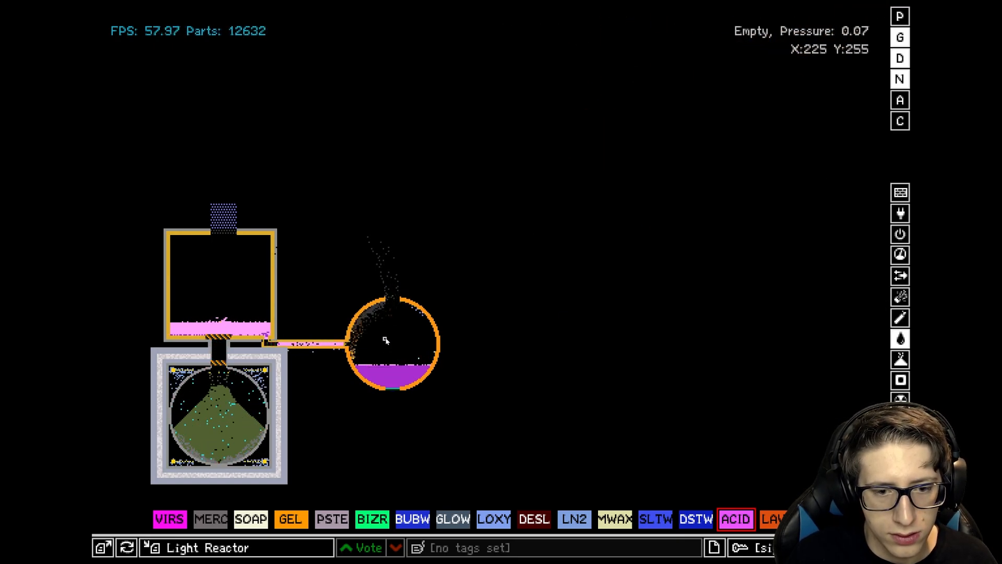
click(351, 336)
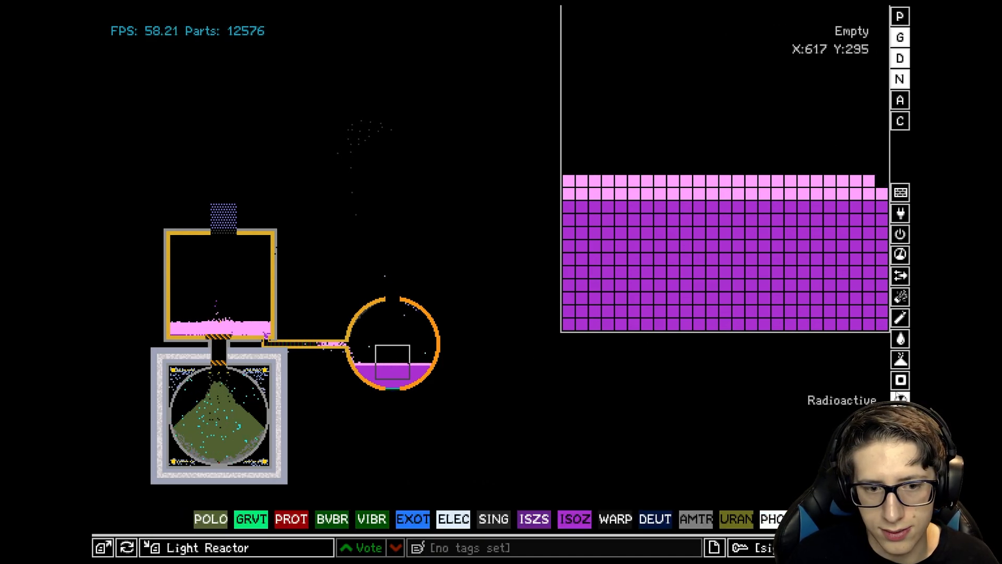
mouse_move(455, 330)
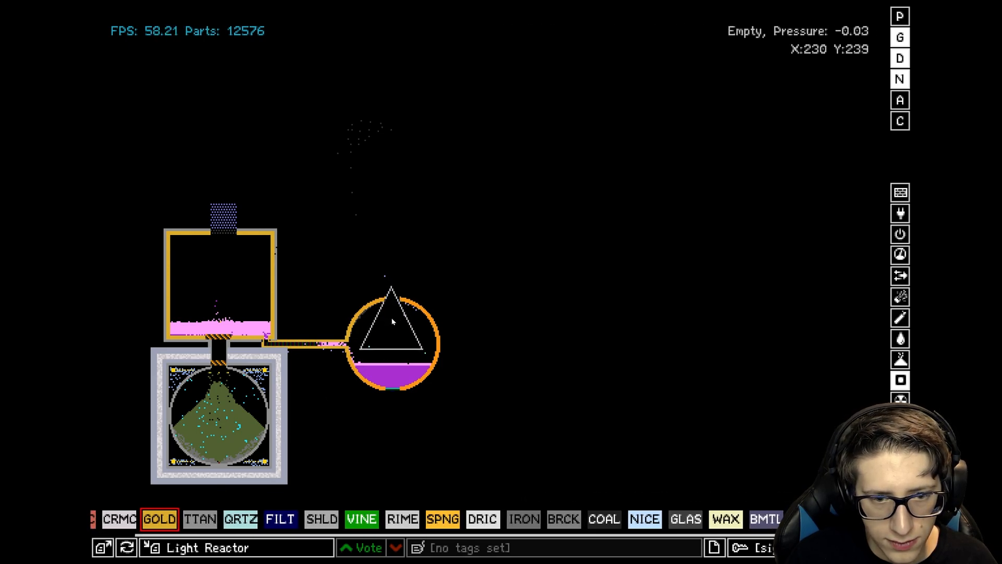
mouse_move(393, 321)
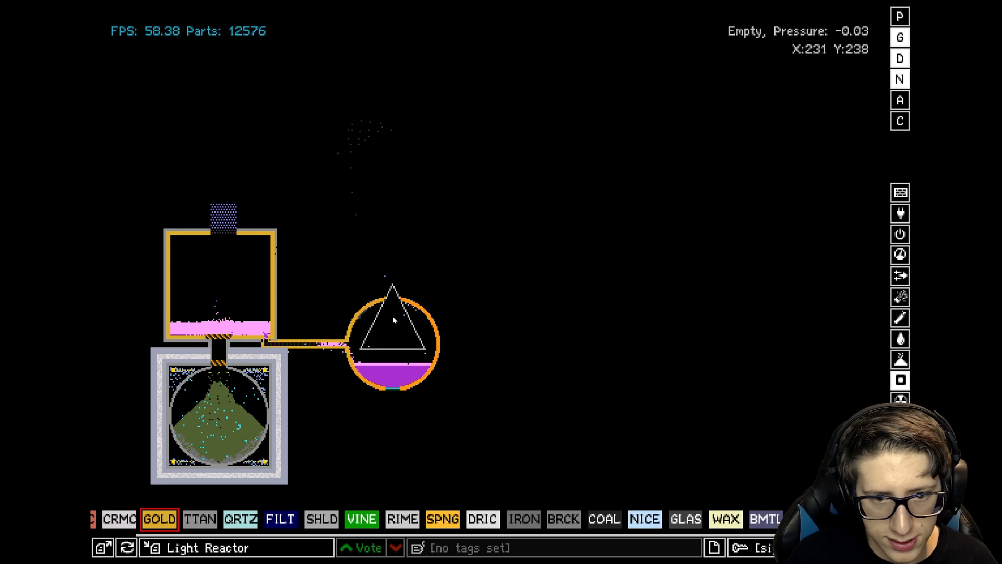
Draw a gold triangle inside the round flask, above the pooled purple liquid.
click(392, 326)
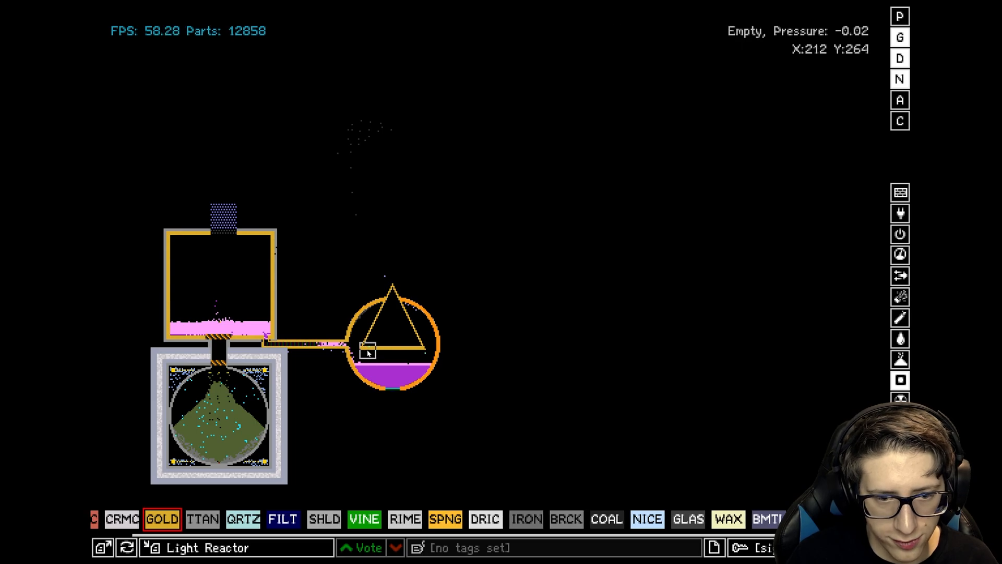
mouse_move(381, 351)
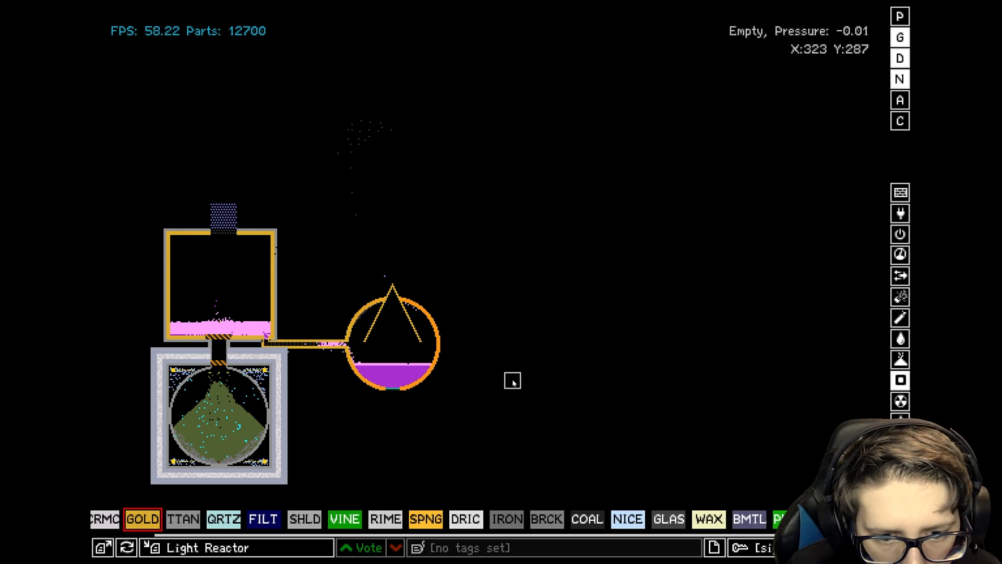
mouse_move(561, 302)
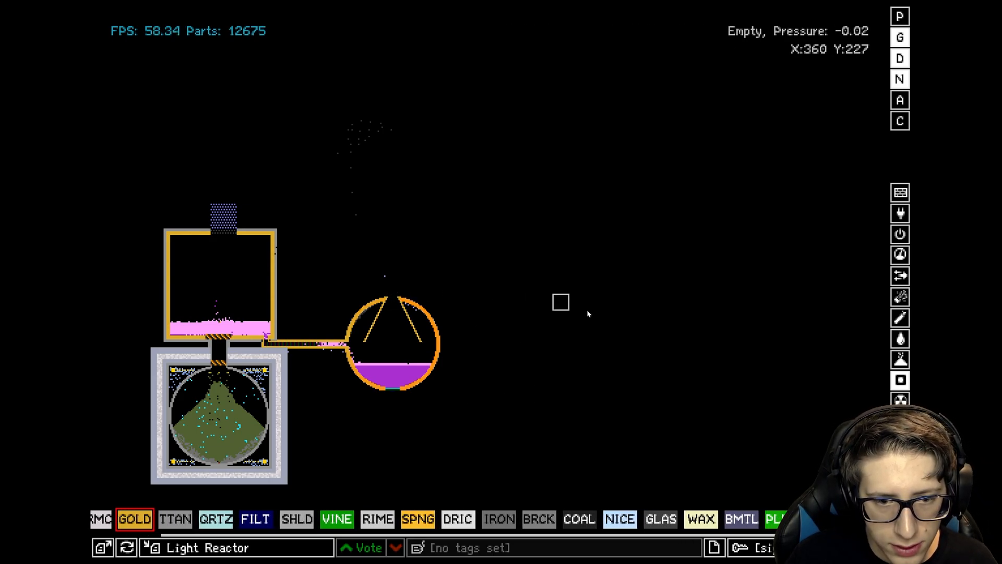
mouse_move(393, 297)
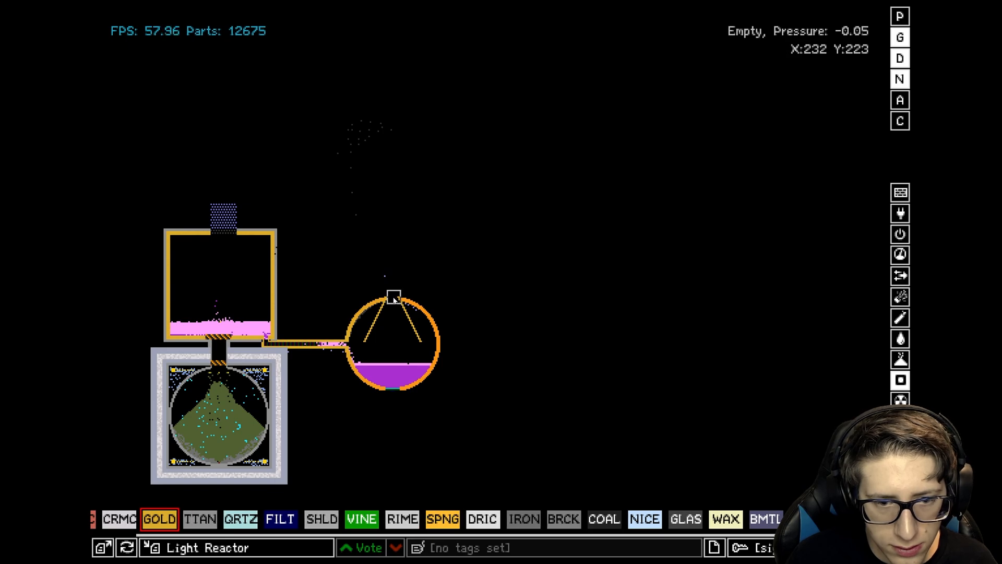
mouse_move(515, 353)
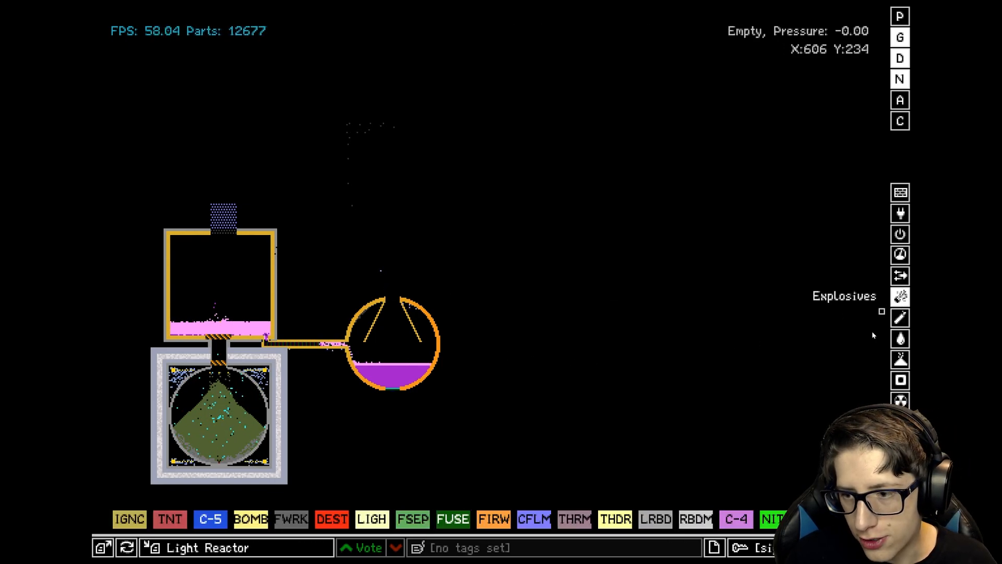
Pick an element from the full element search list for the falling stream.
click(775, 498)
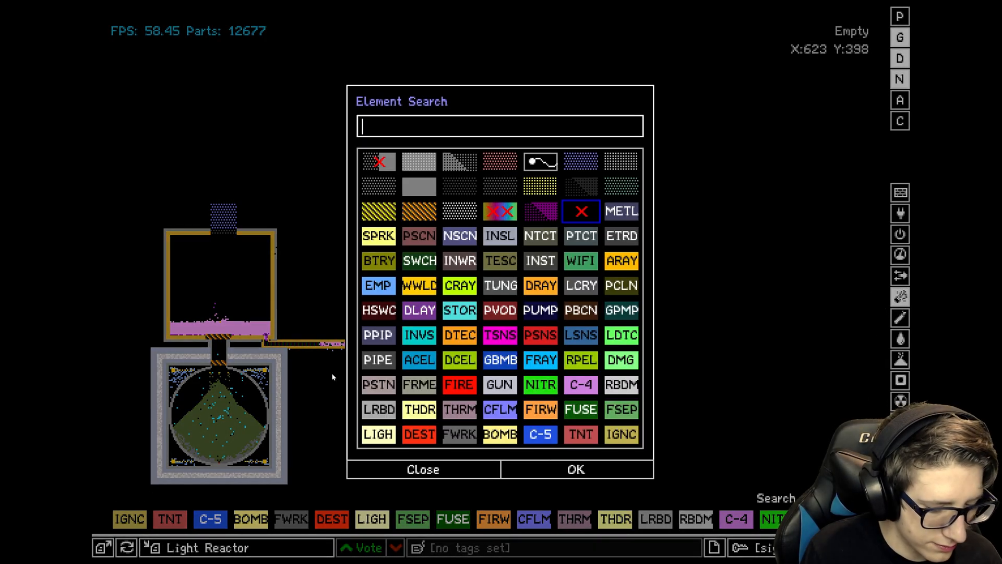
click(422, 469)
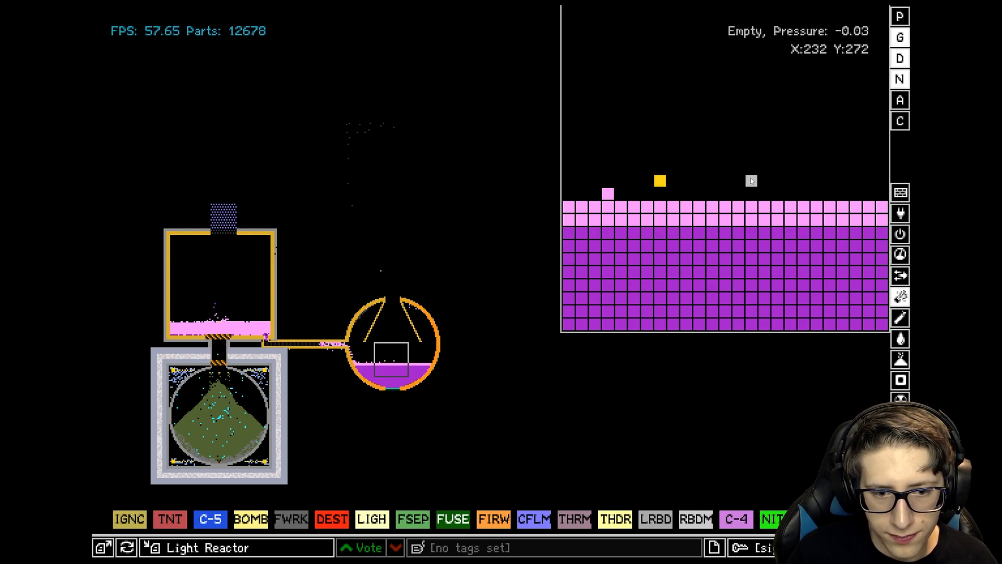
mouse_move(701, 183)
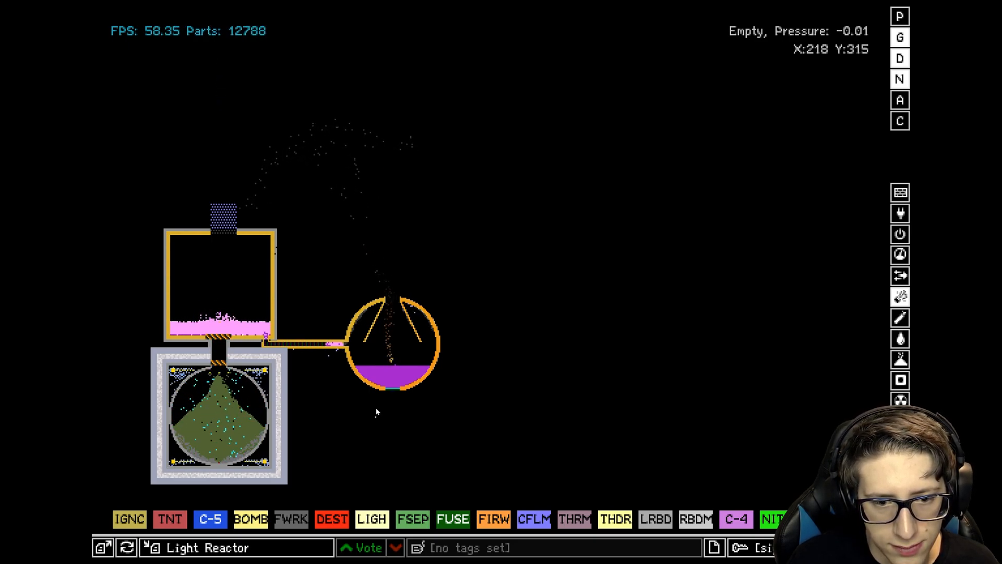
mouse_move(392, 407)
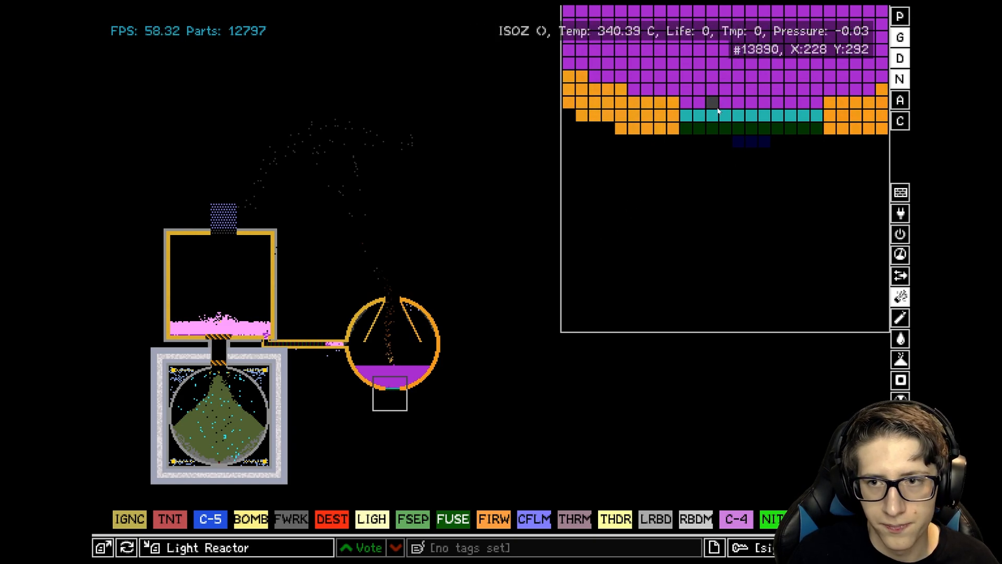
mouse_move(706, 70)
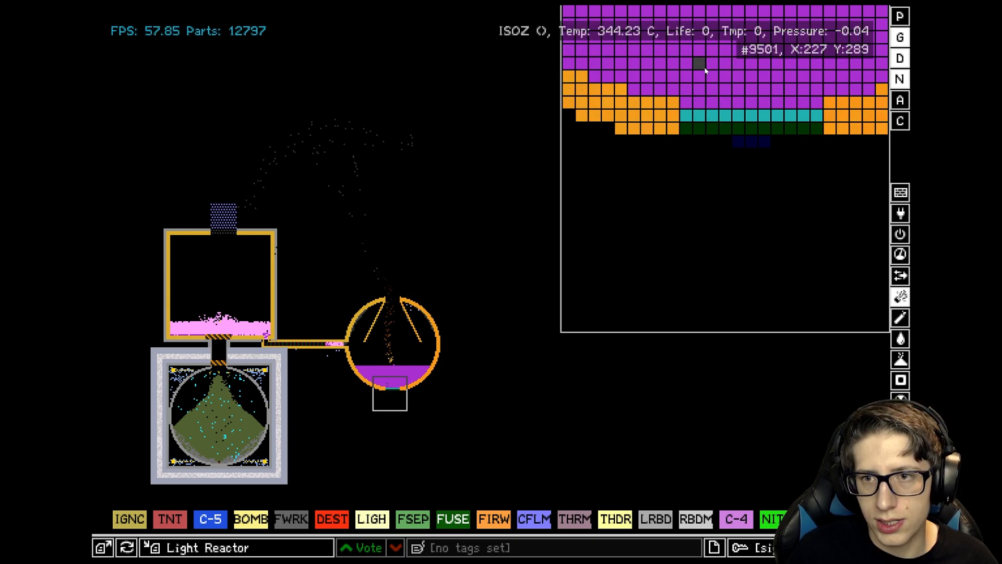
mouse_move(678, 114)
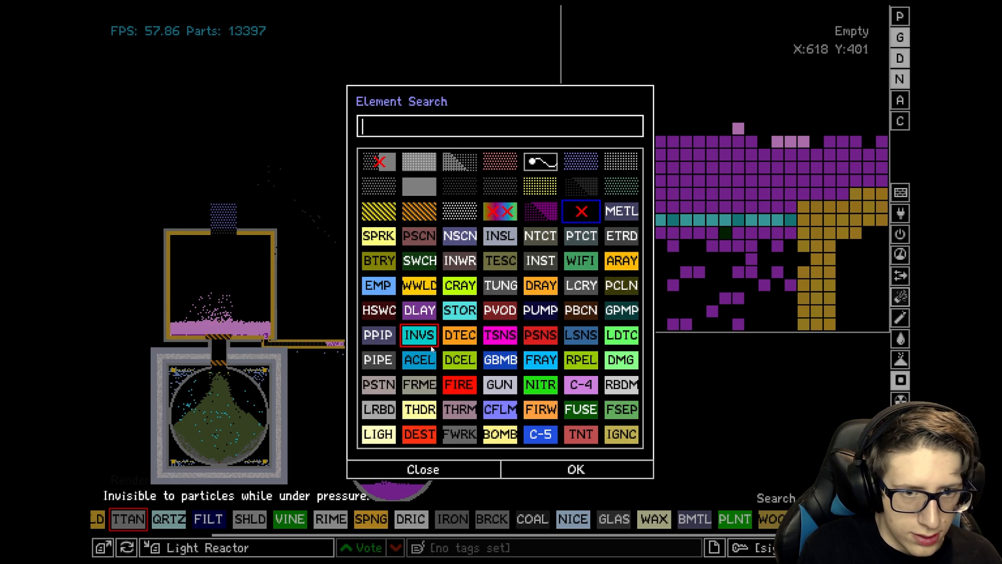
Choose an element from the full element list for the neck below the flask.
click(422, 469)
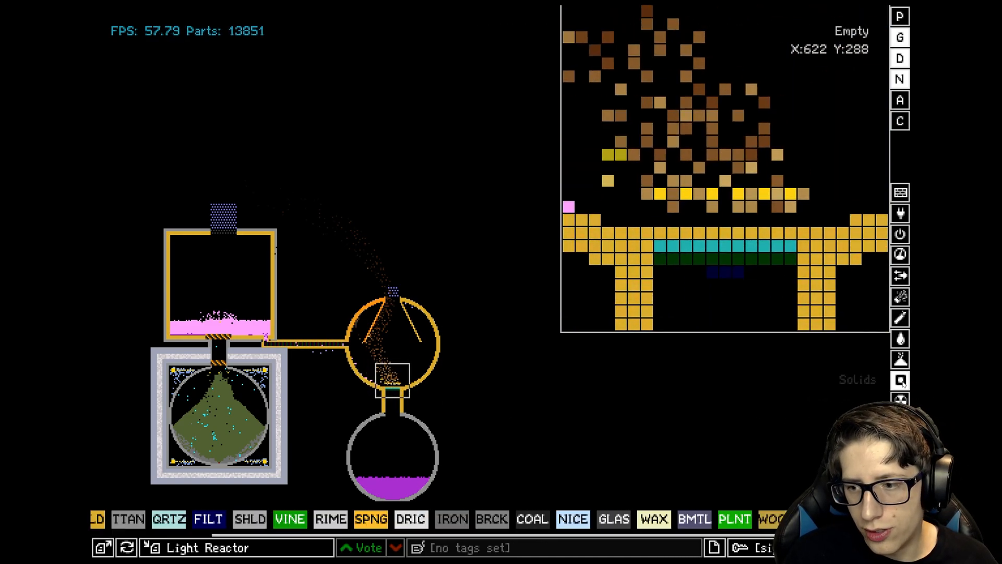
Search the elements for 'clone' and pick CLNE from the results.
click(900, 398)
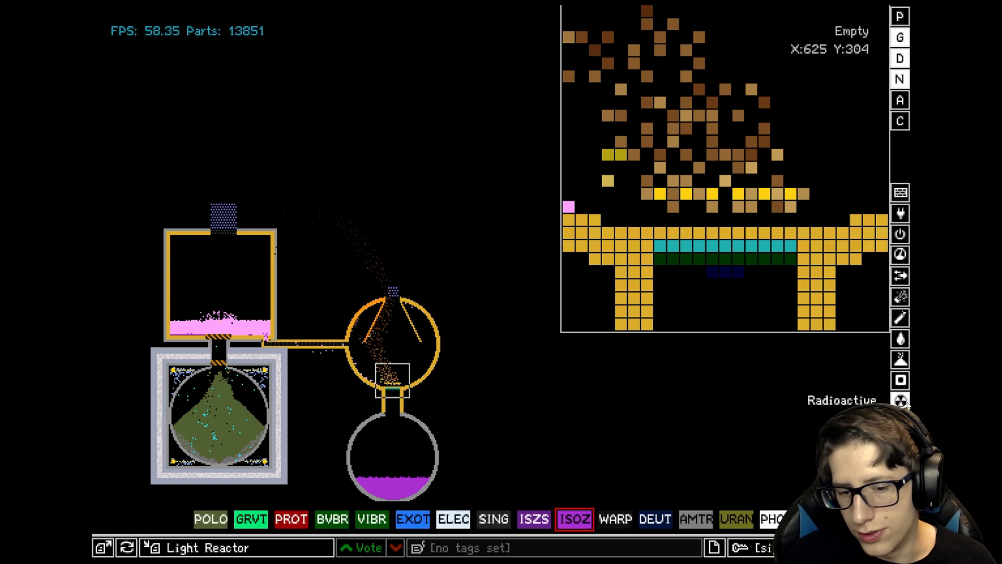
click(899, 400)
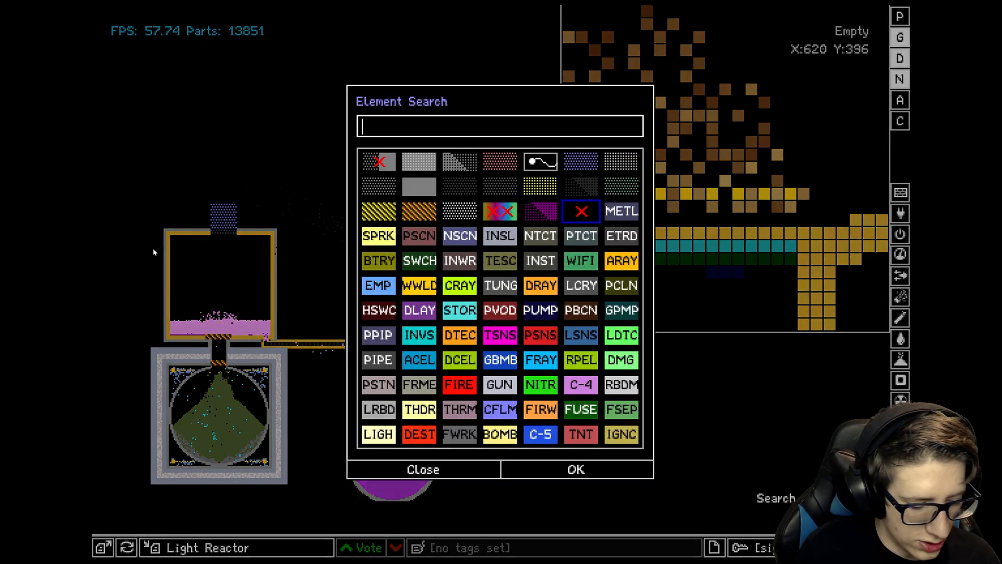
text(clone)
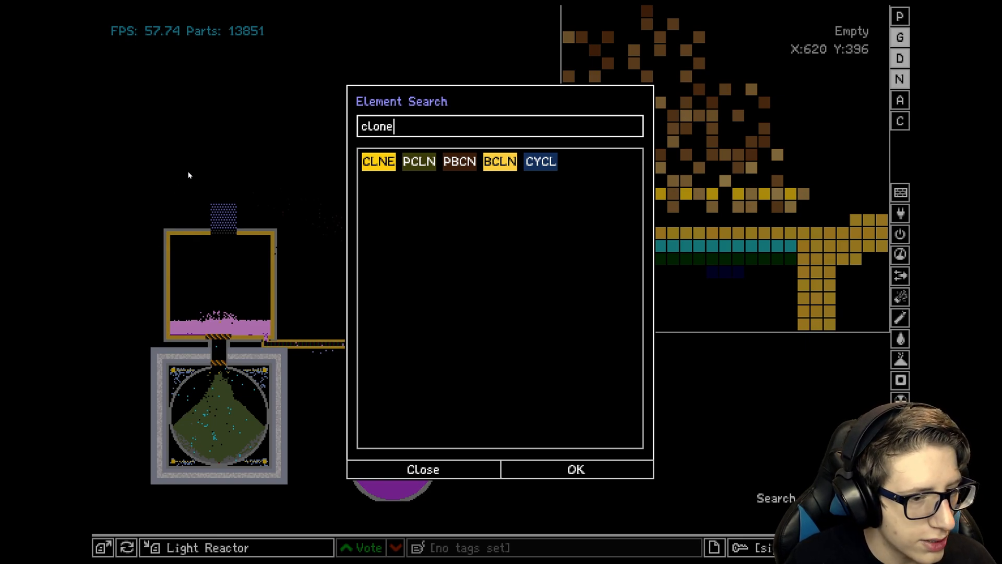
mouse_move(266, 185)
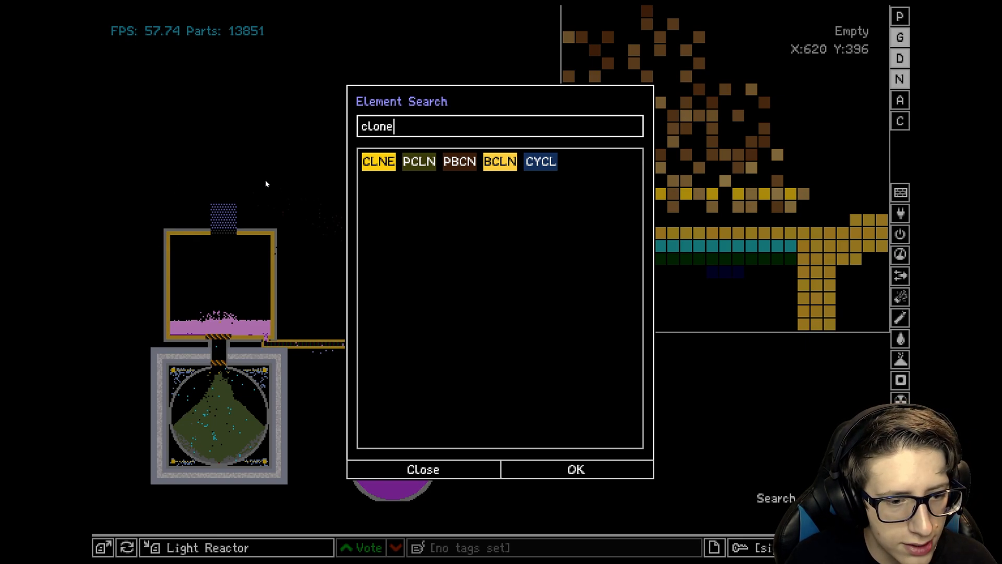
click(423, 470)
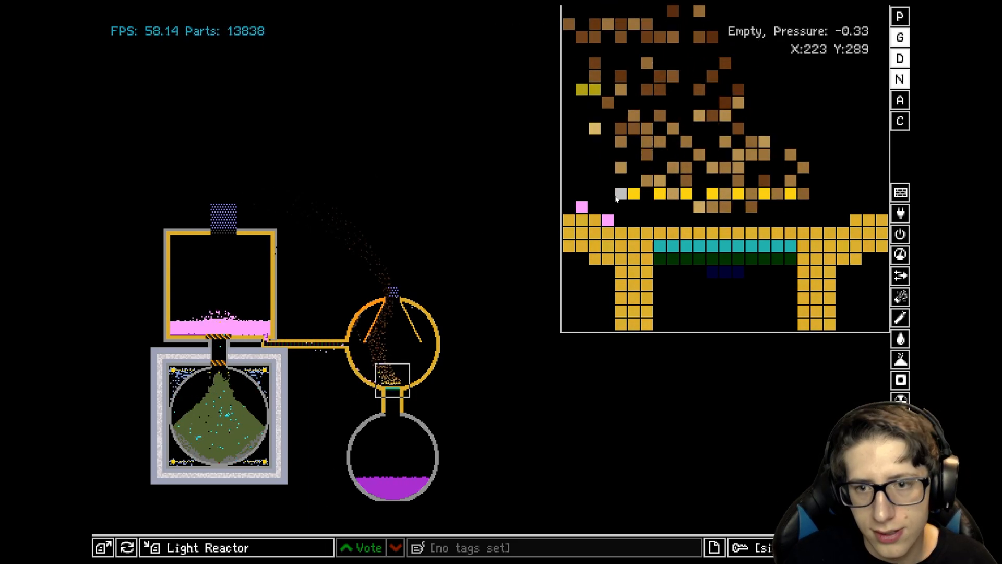
mouse_move(818, 194)
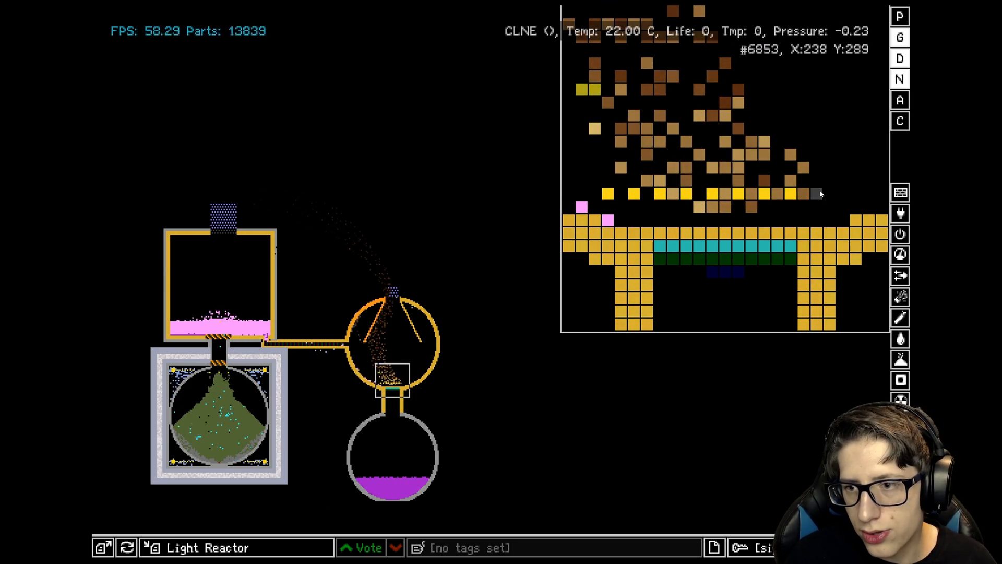
mouse_move(789, 259)
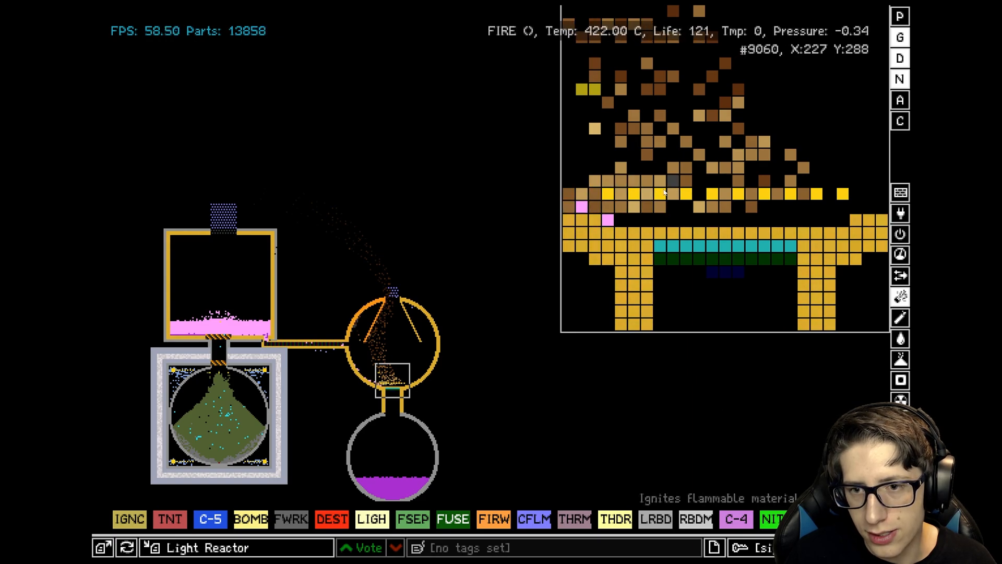
mouse_move(869, 195)
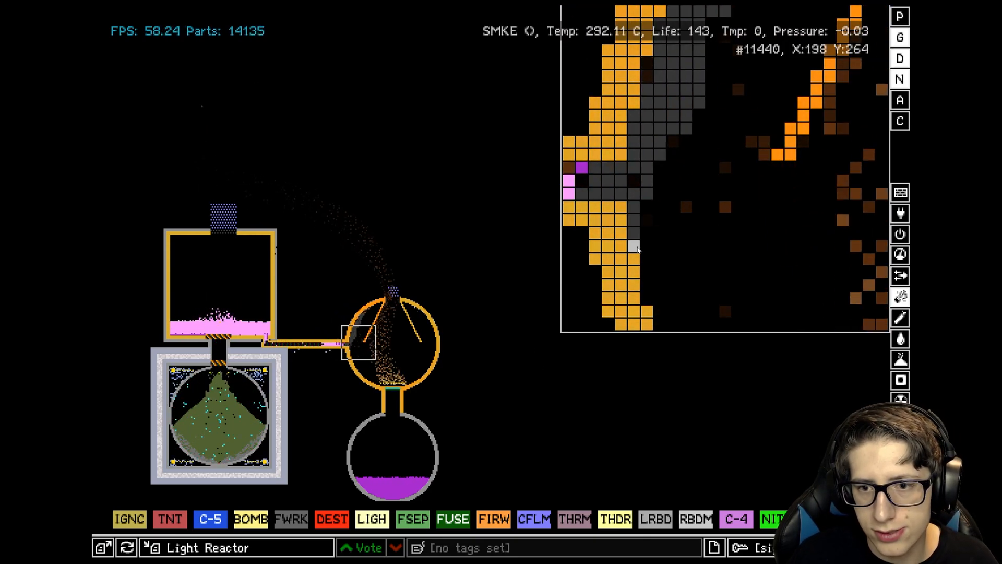
mouse_move(584, 195)
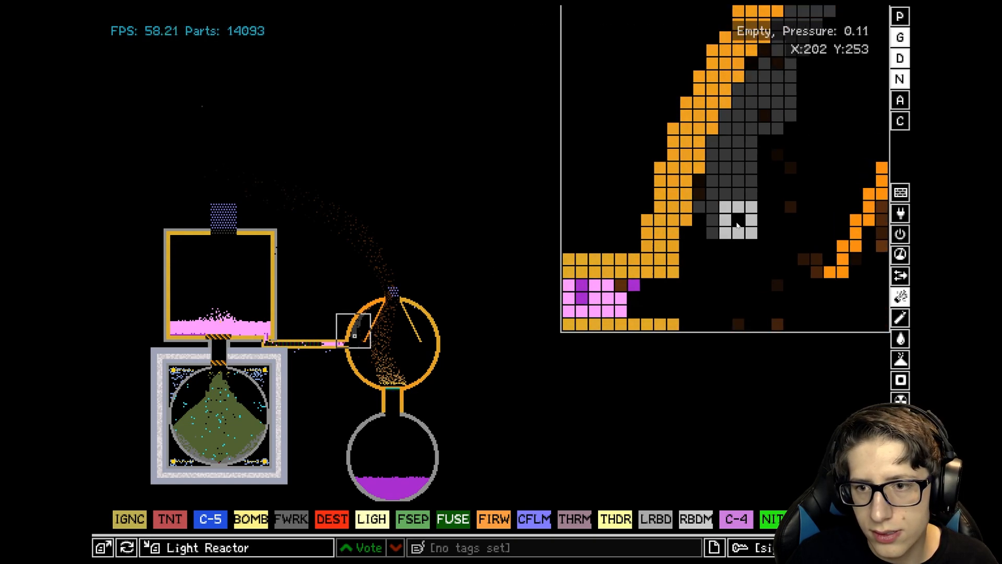
mouse_move(722, 202)
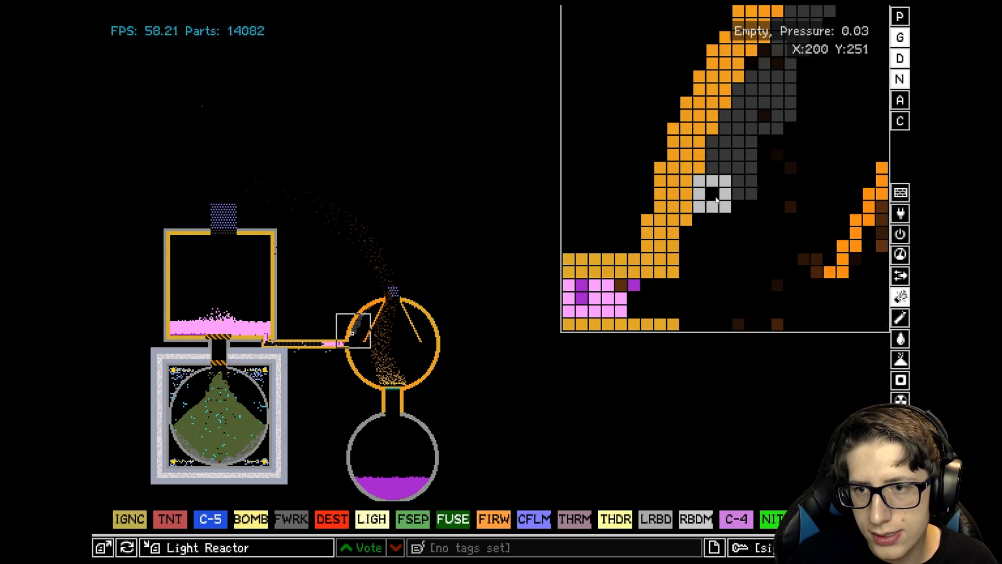
mouse_move(771, 142)
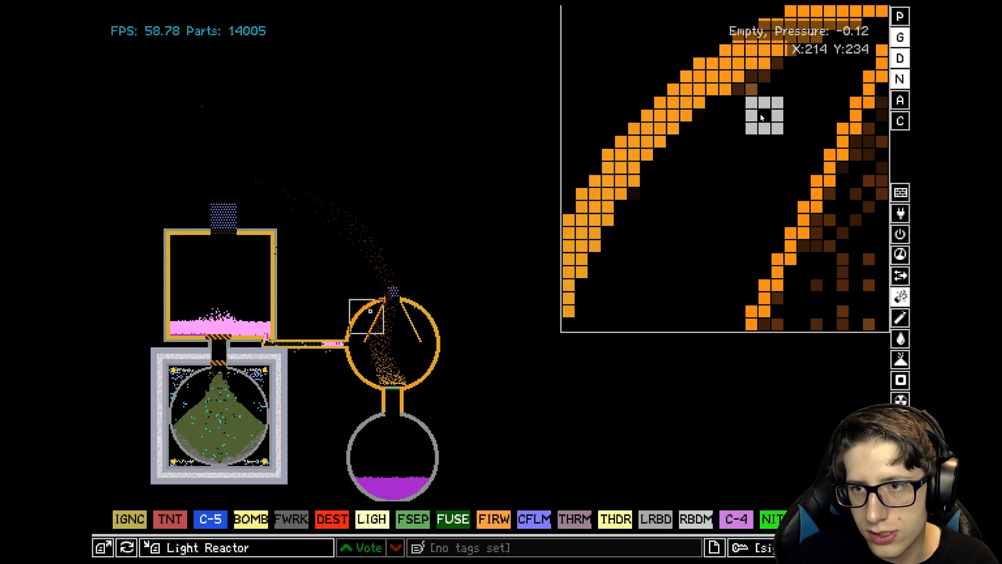
mouse_move(765, 102)
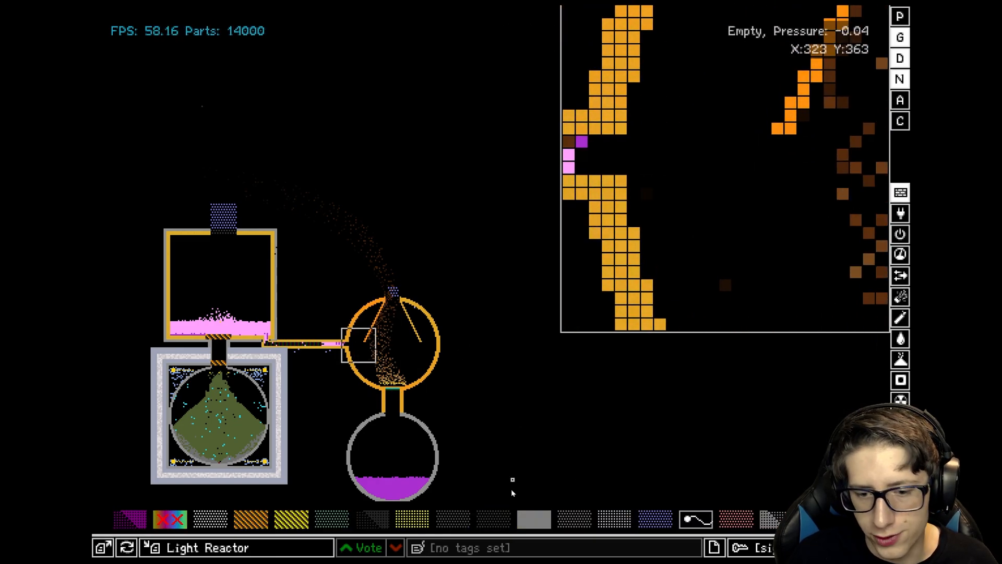
mouse_move(411, 518)
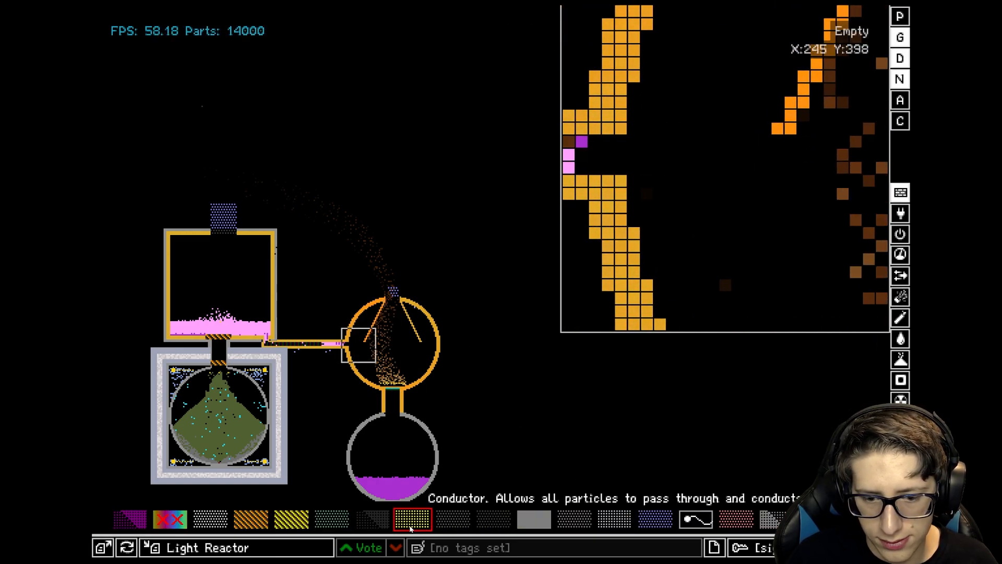
mouse_move(615, 518)
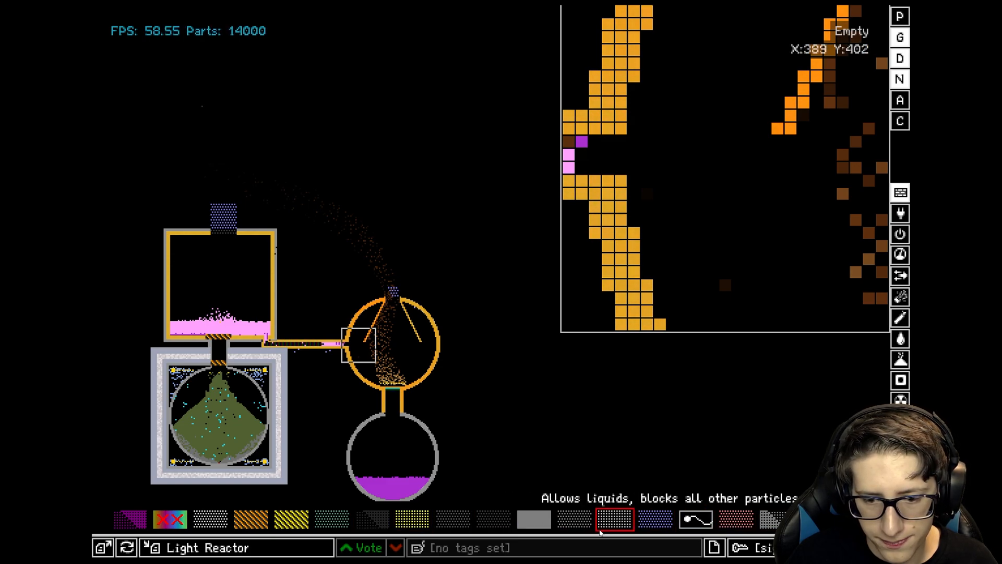
mouse_move(614, 519)
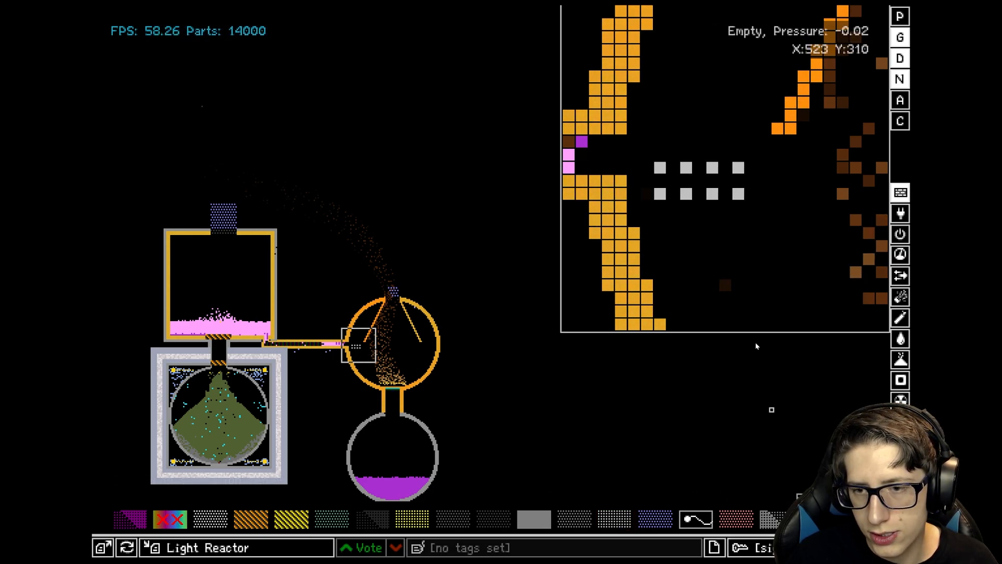
Select an option from the bottom toolbar for the liquid-only inlet barrier.
click(574, 518)
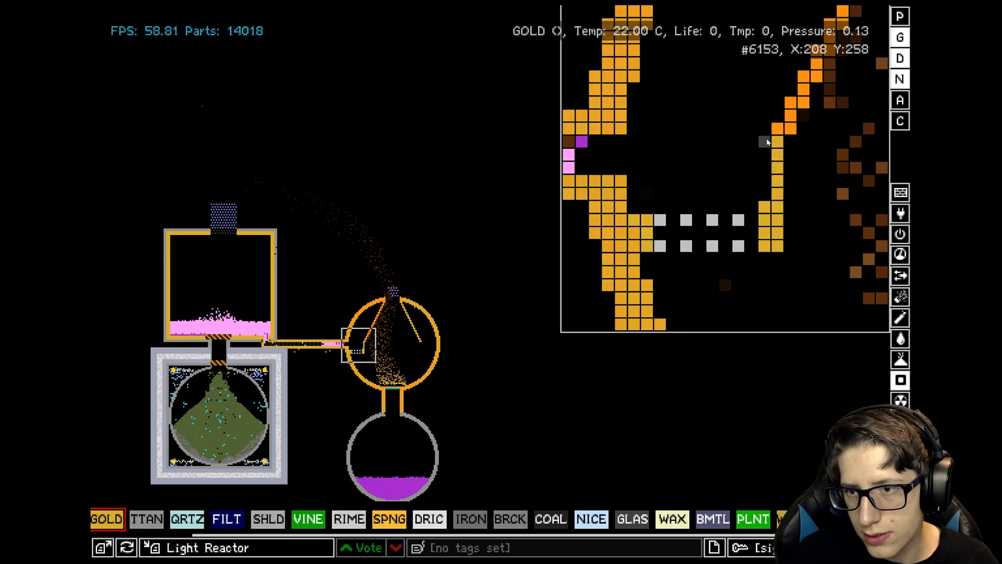
mouse_move(734, 340)
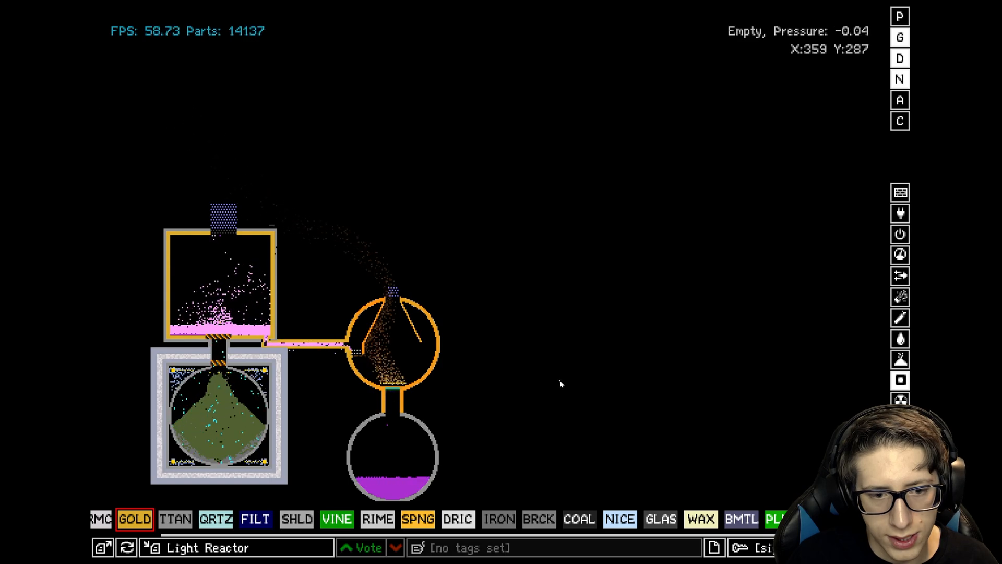
mouse_move(524, 415)
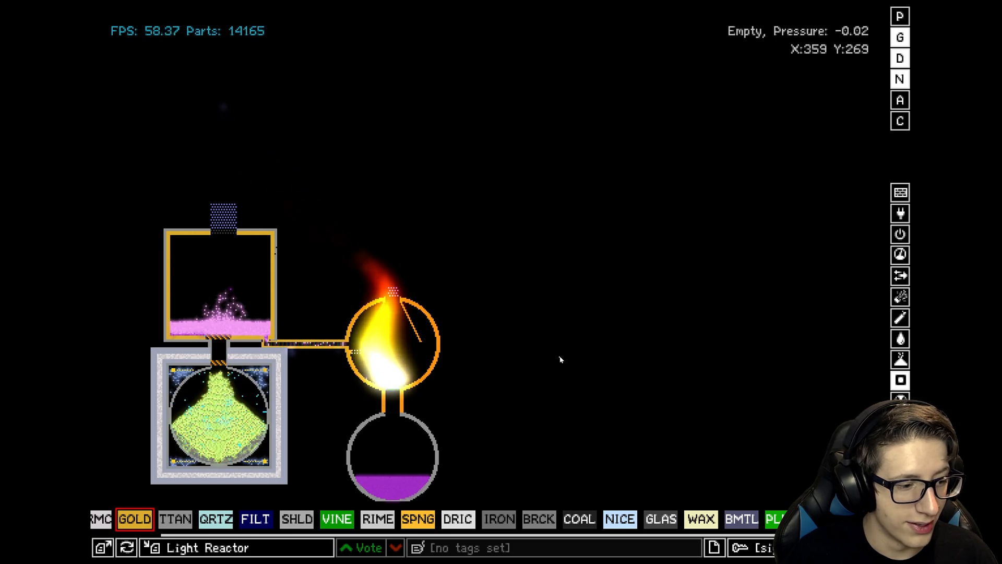
mouse_move(553, 415)
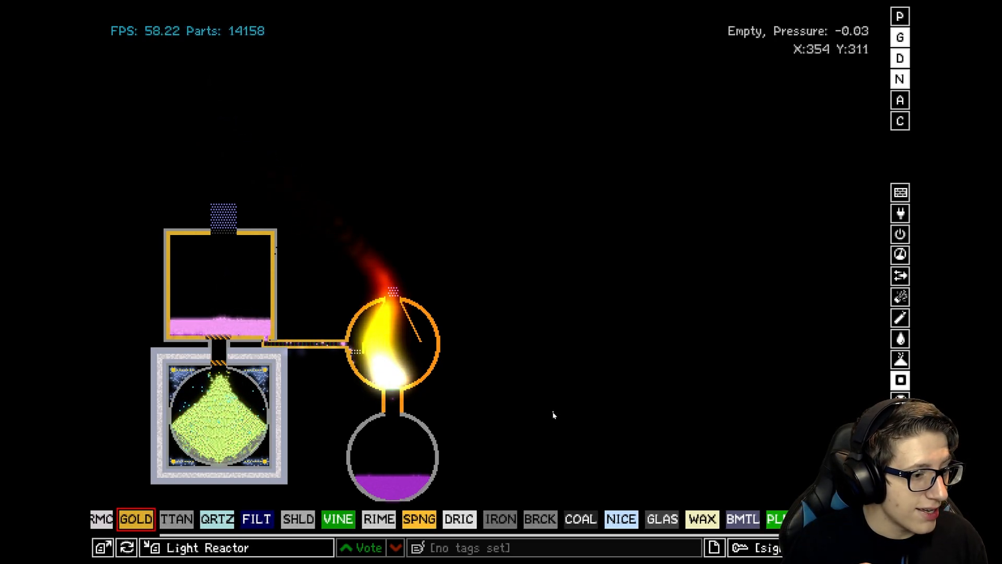
mouse_move(589, 393)
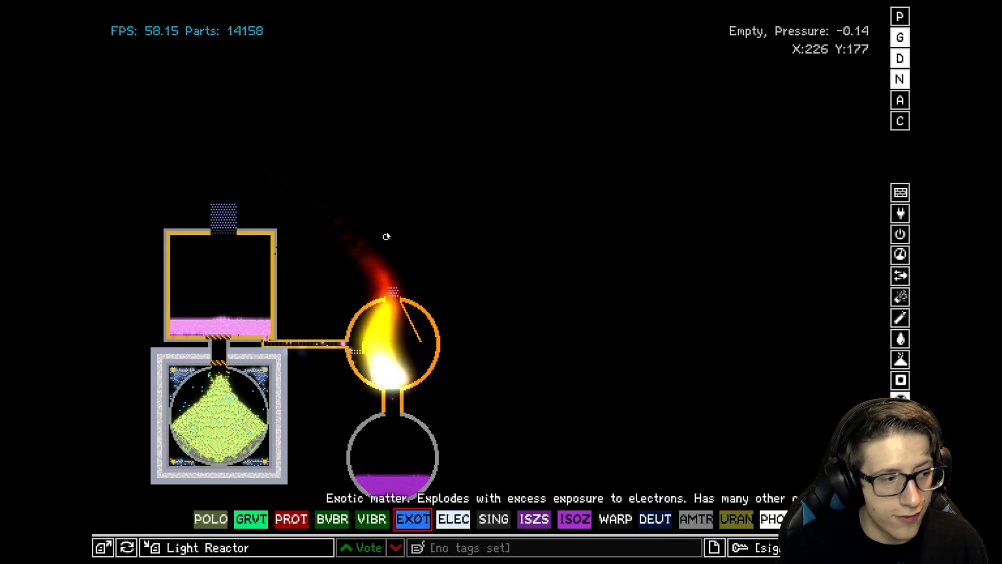
mouse_move(388, 73)
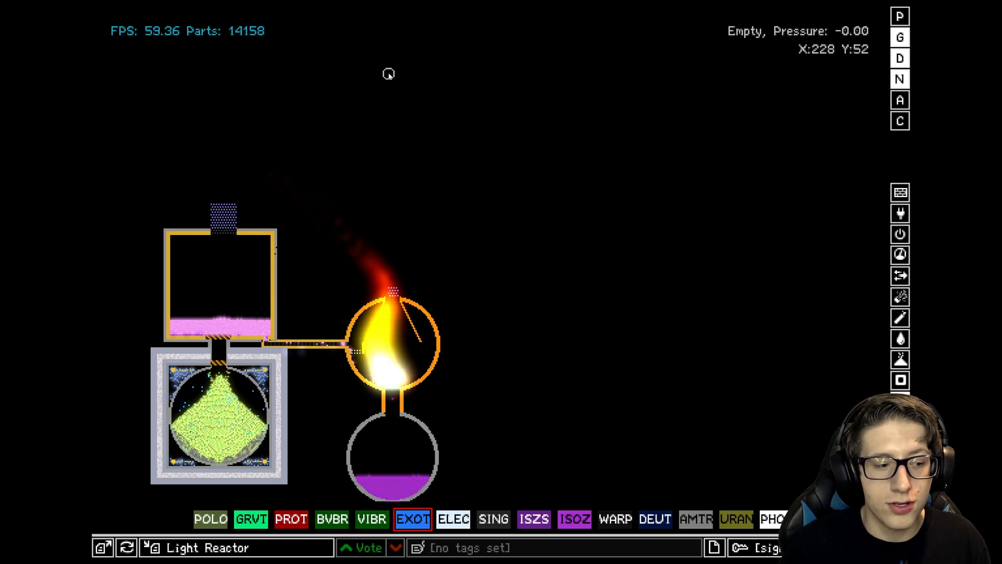
Place a small blob of exotic matter above the burning reactor.
click(390, 51)
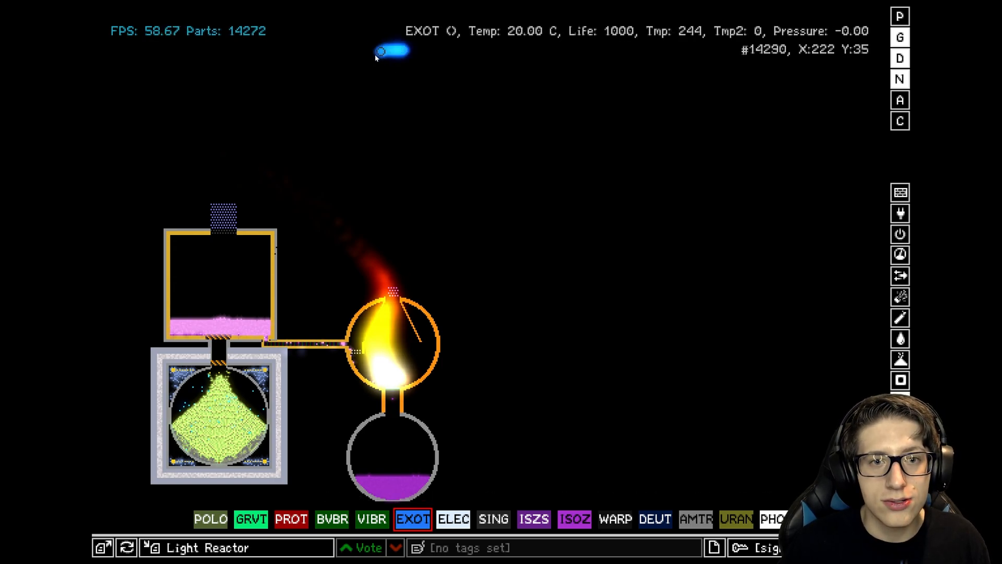